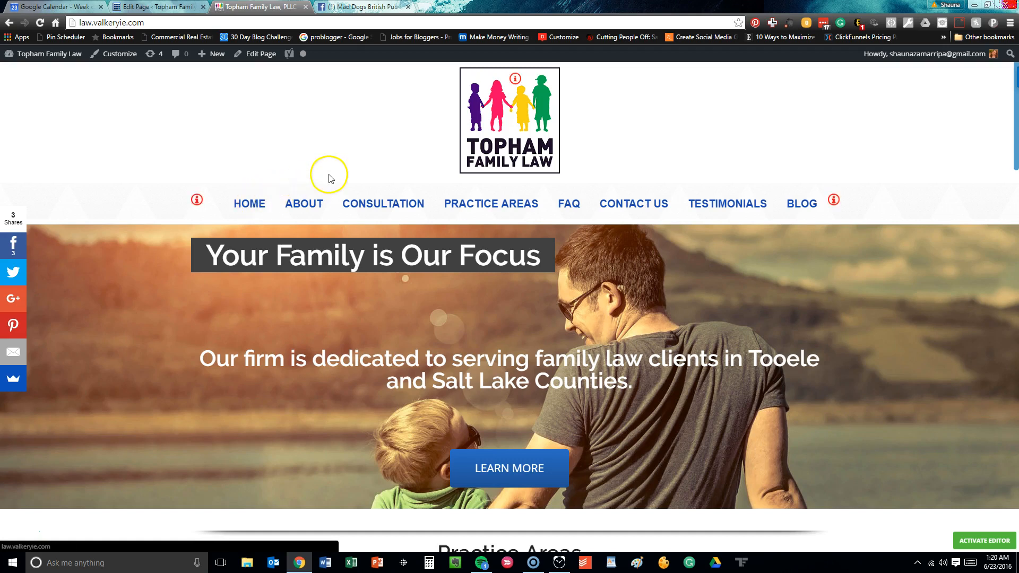
mouse_move(249, 203)
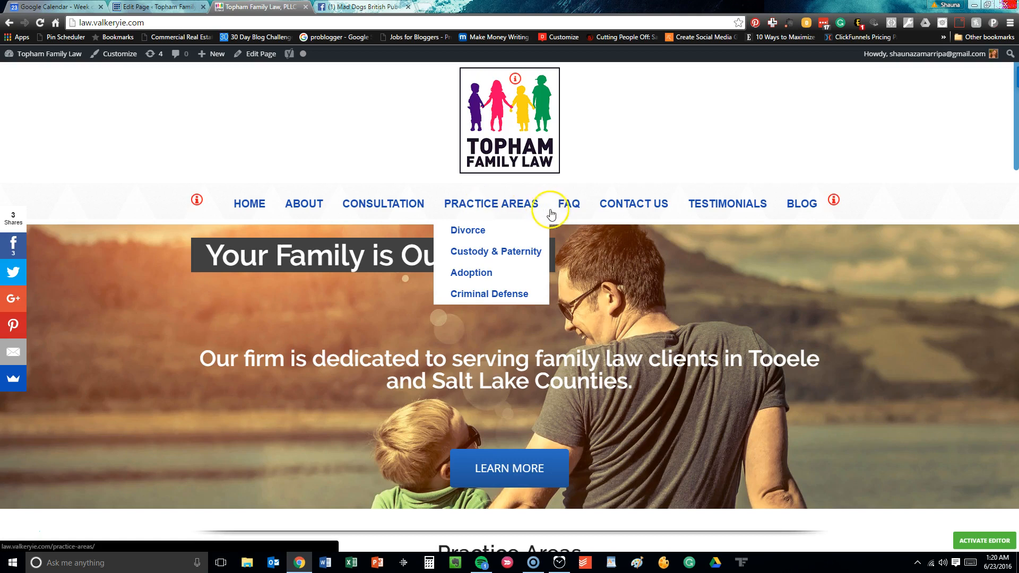
mouse_move(727, 209)
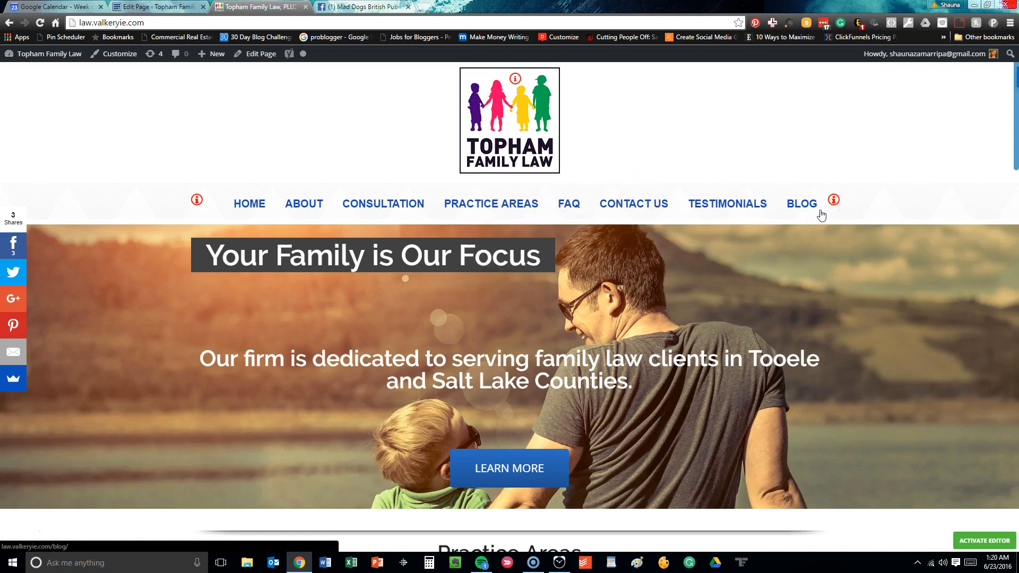
Scroll down through the current page, then back up to the top.
scroll("down", 3)
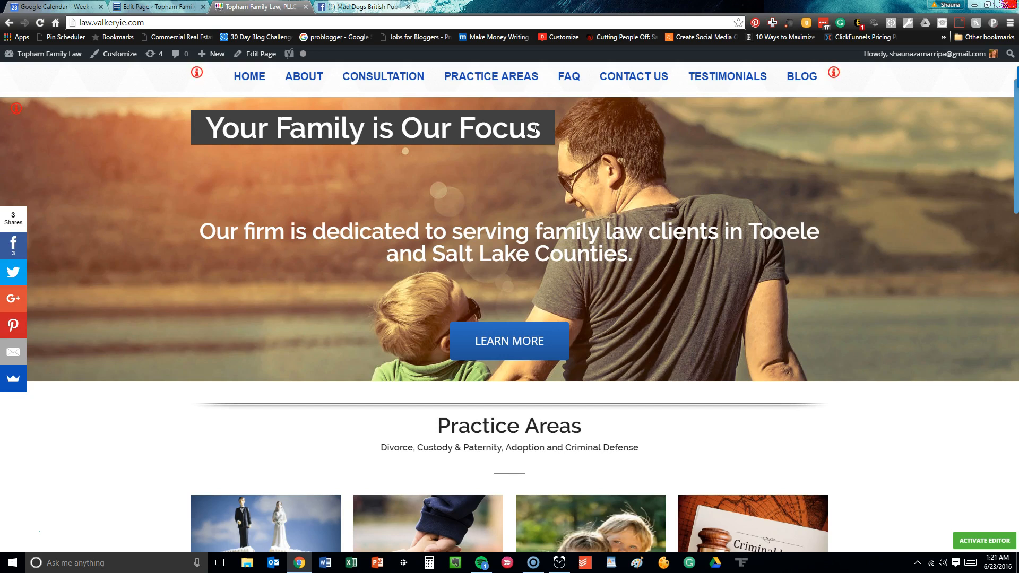
scroll("down", 3)
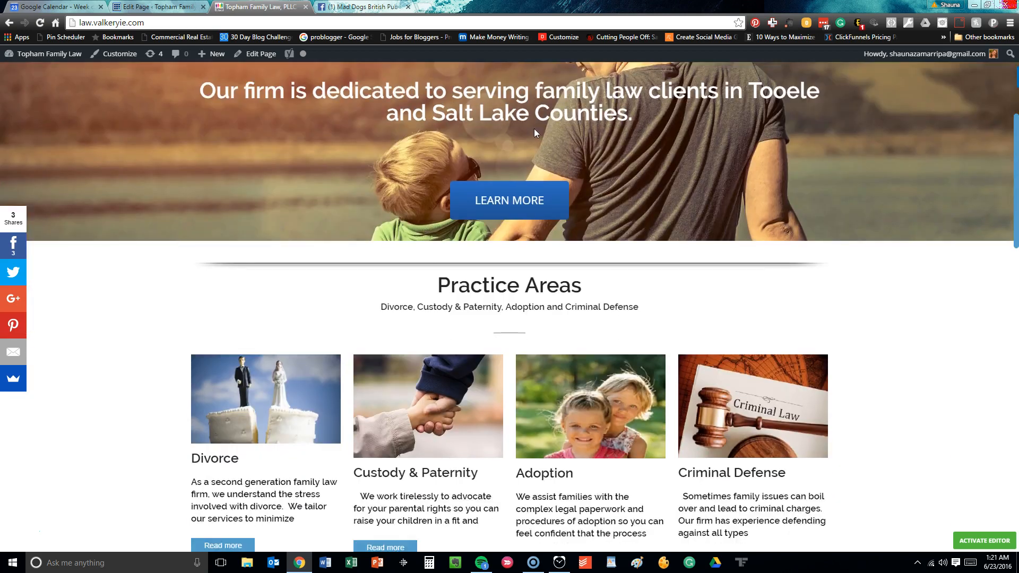
scroll("down", 3)
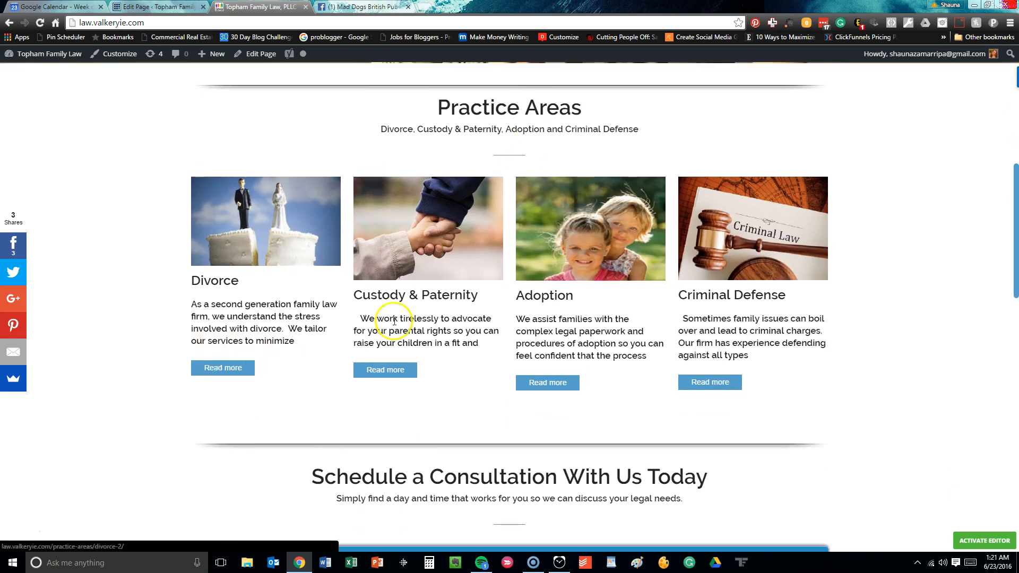
mouse_move(590, 328)
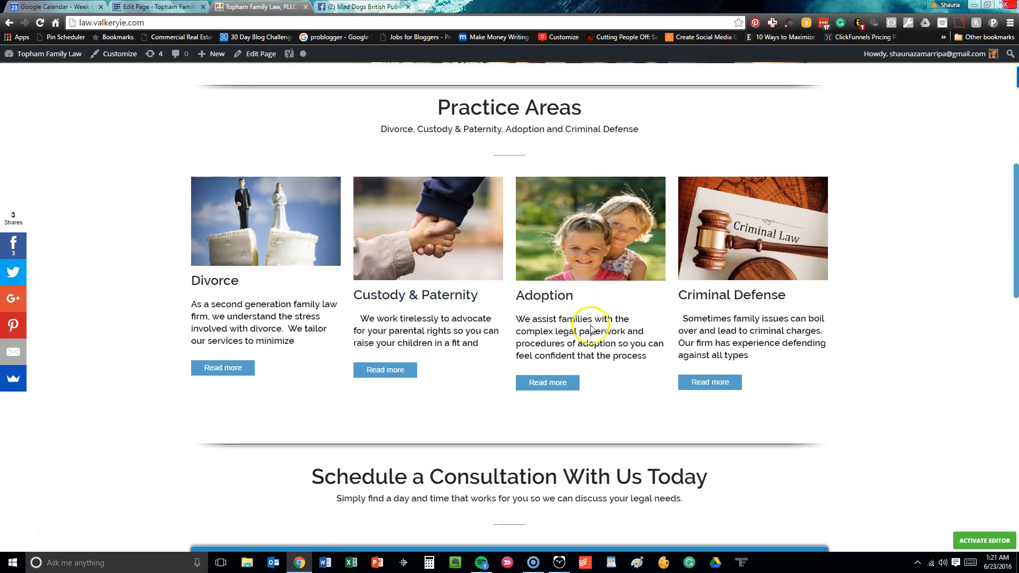
scroll("down", 3)
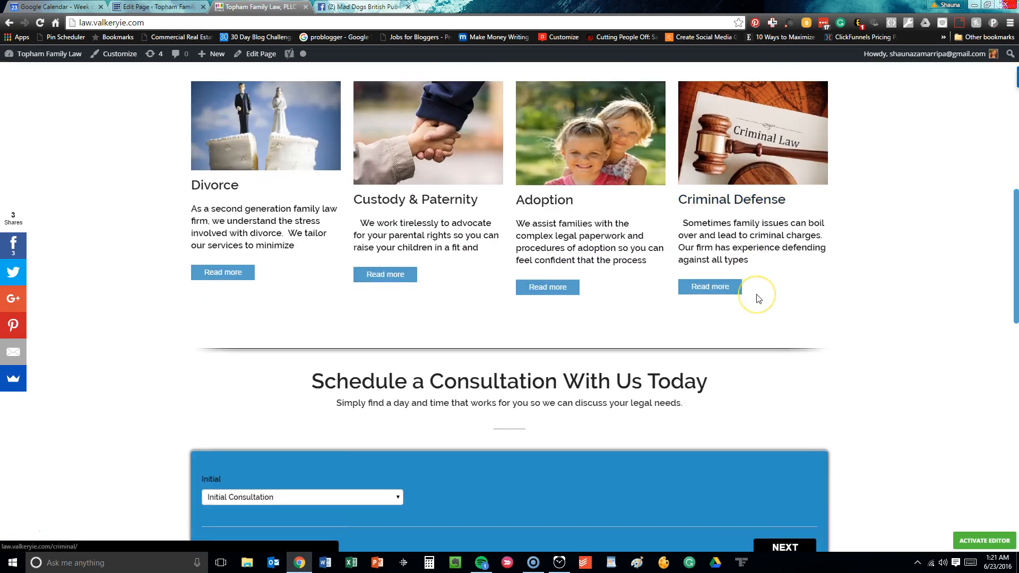
scroll("down", 3)
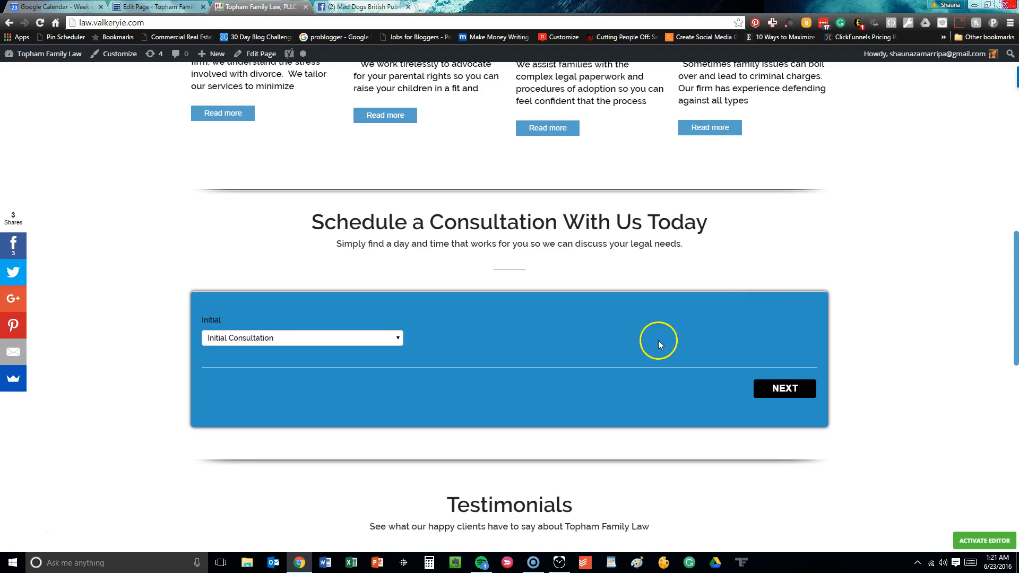
scroll("down", 3)
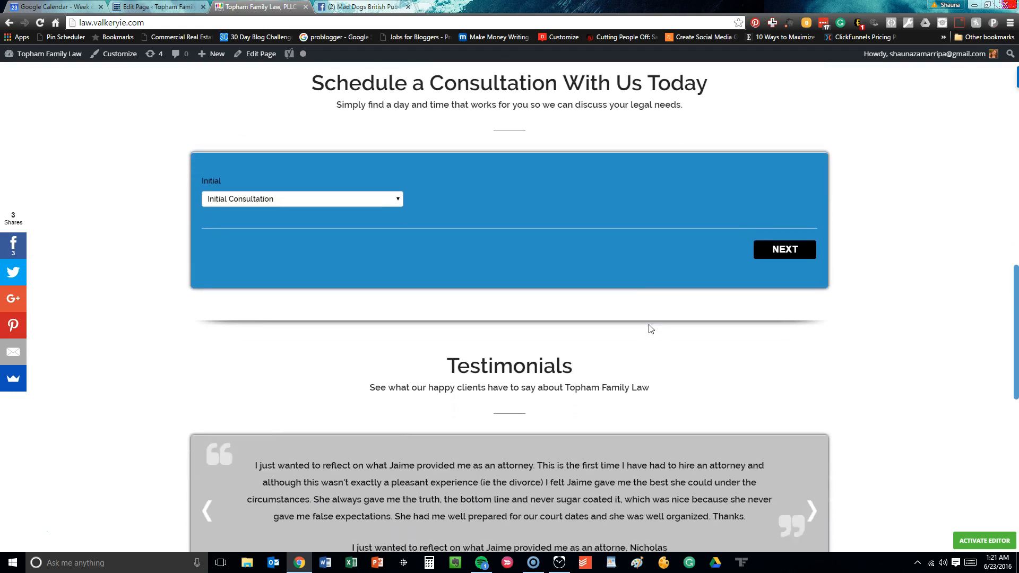
scroll("down", 3)
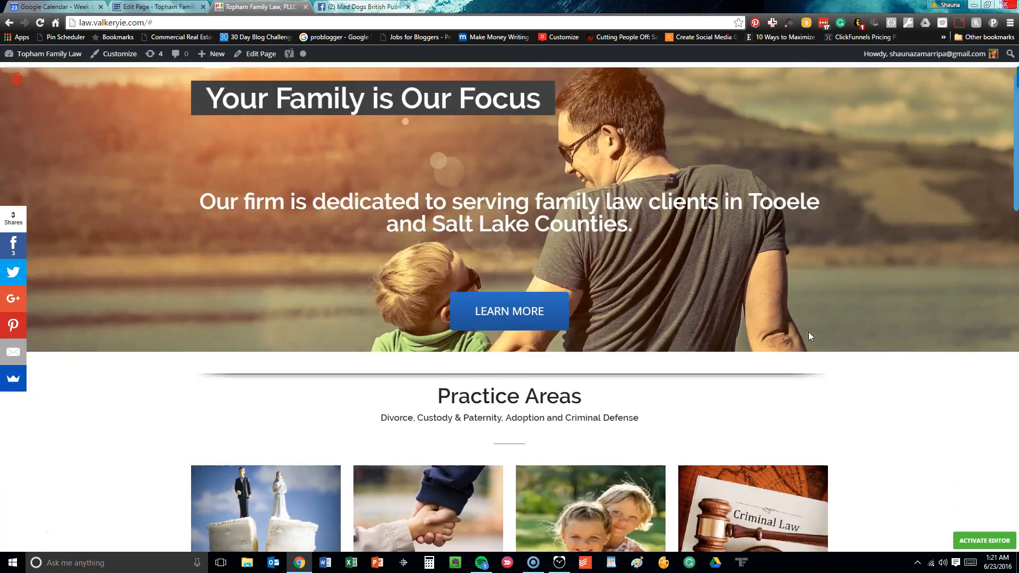
scroll("down", 3)
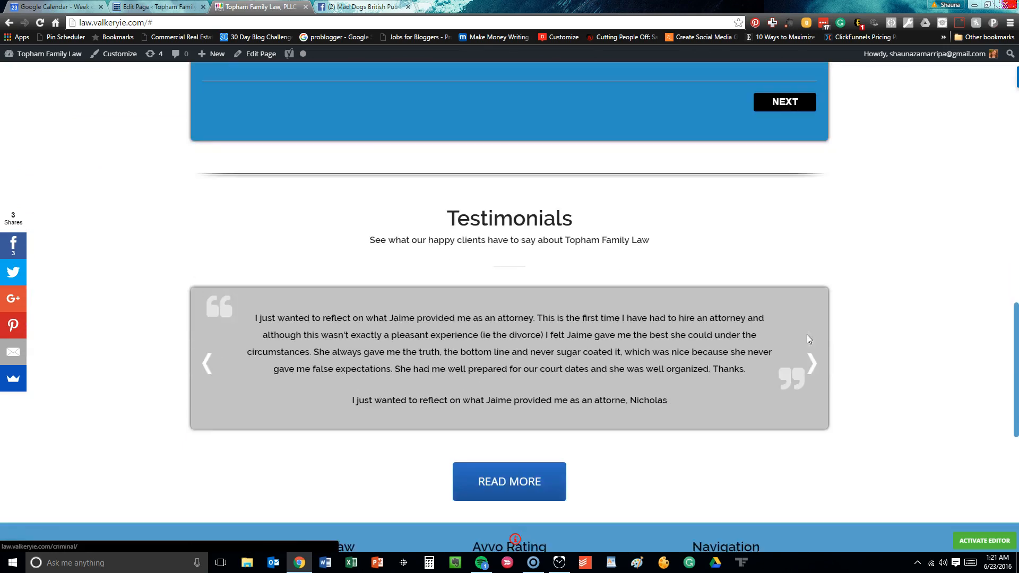
scroll("up", 3)
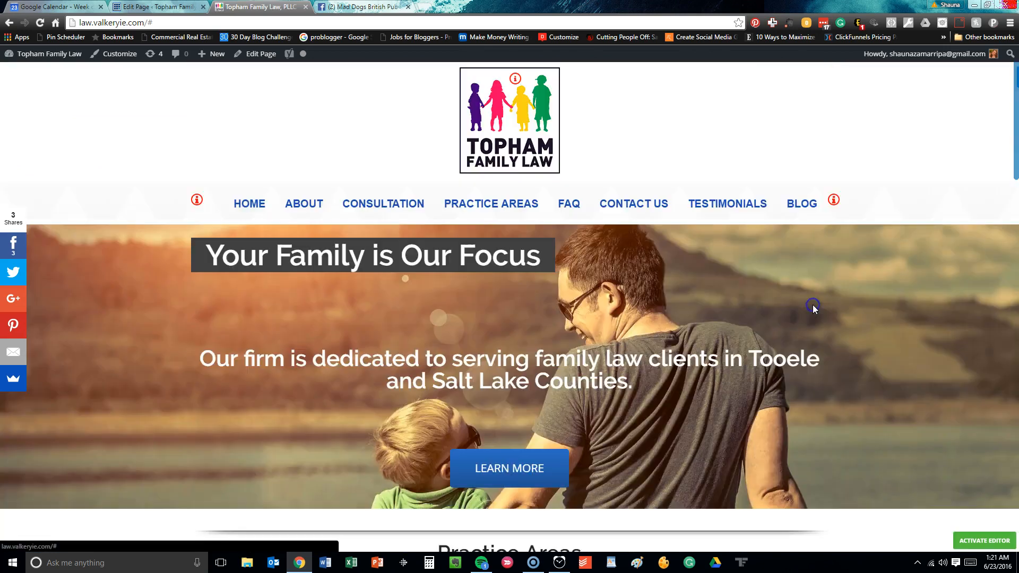
scroll("down", 3)
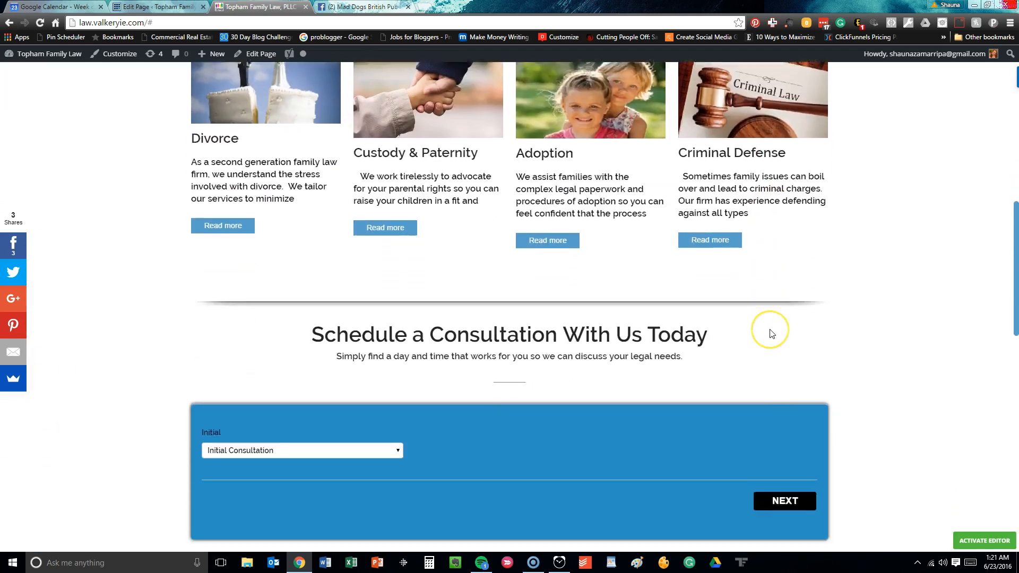
scroll("down", 3)
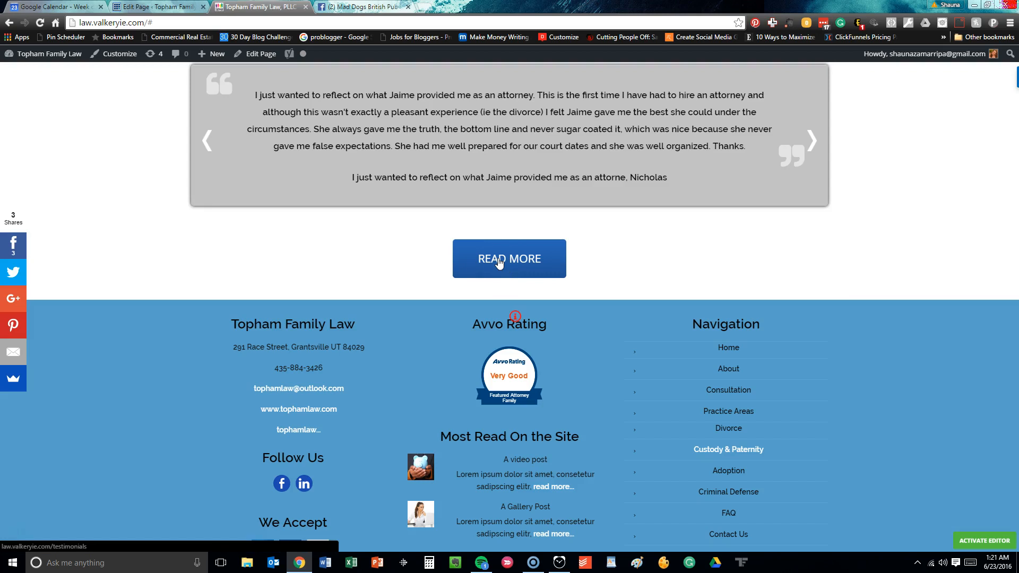
scroll("down", 3)
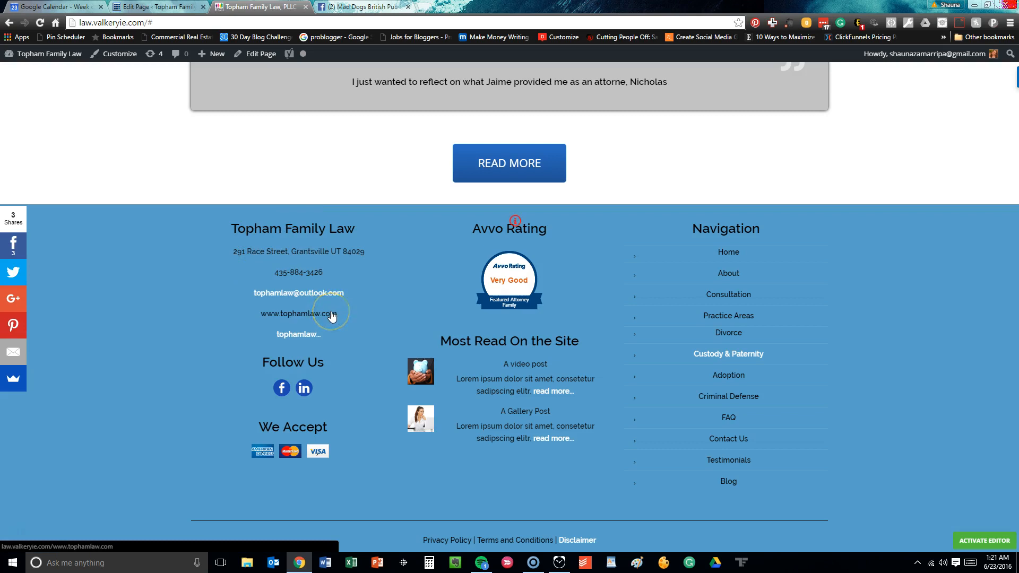
mouse_move(280, 388)
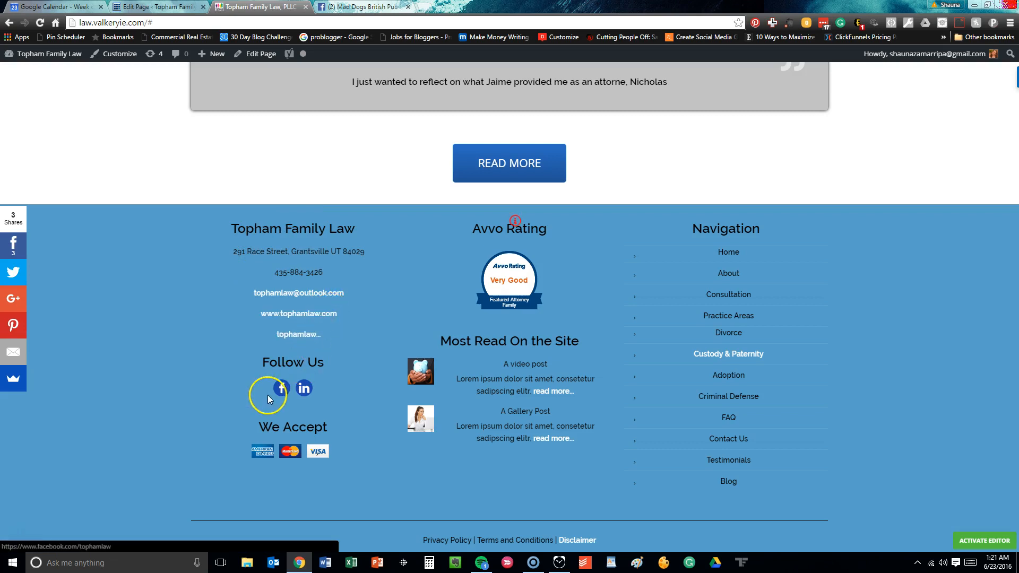
mouse_move(304, 391)
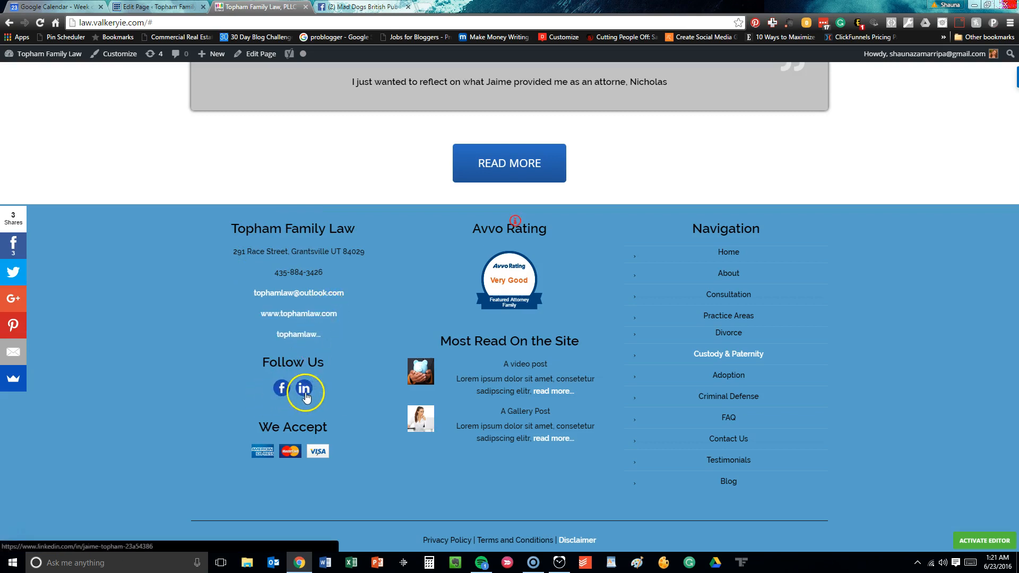
mouse_move(307, 399)
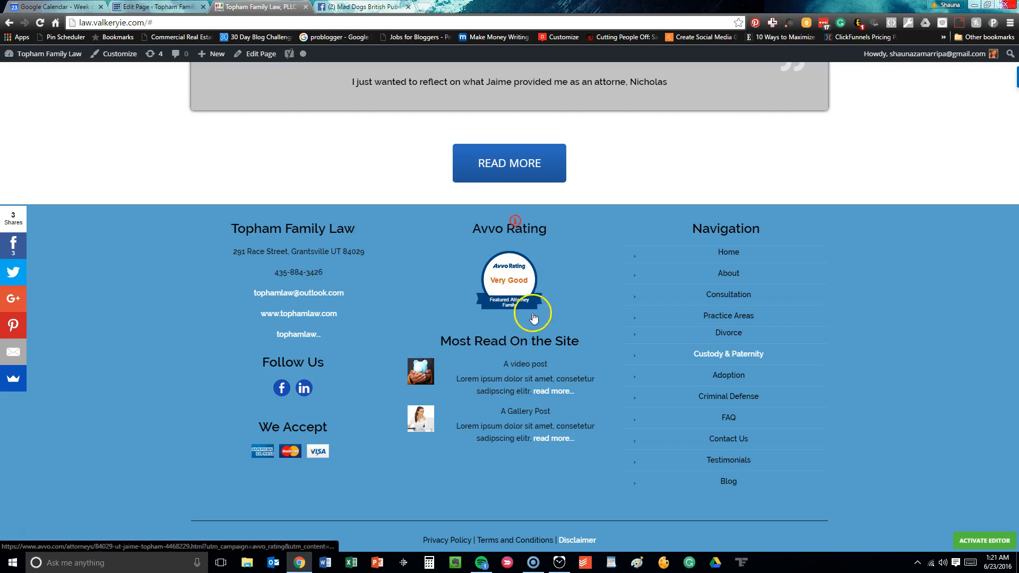
mouse_move(583, 314)
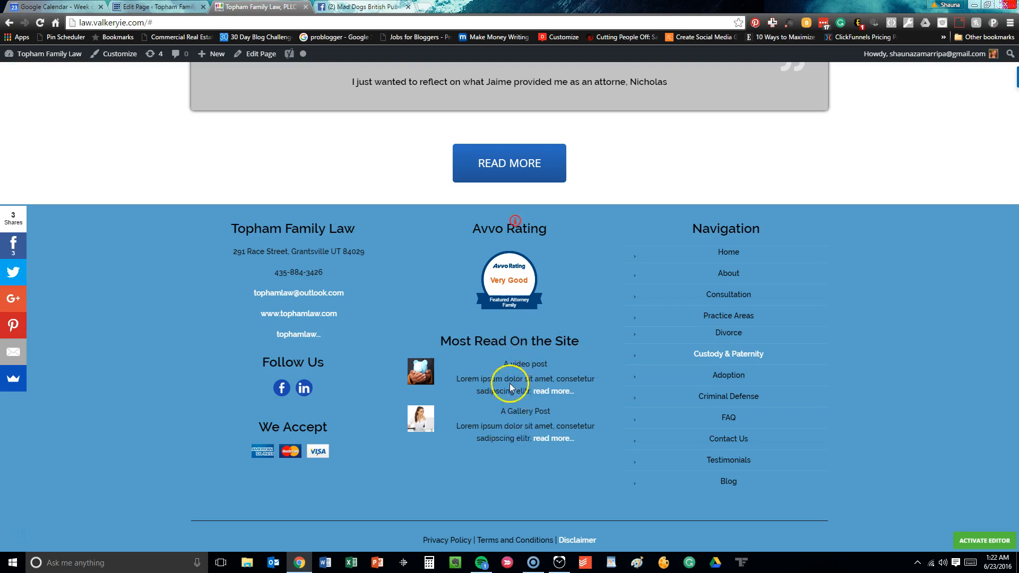
mouse_move(535, 448)
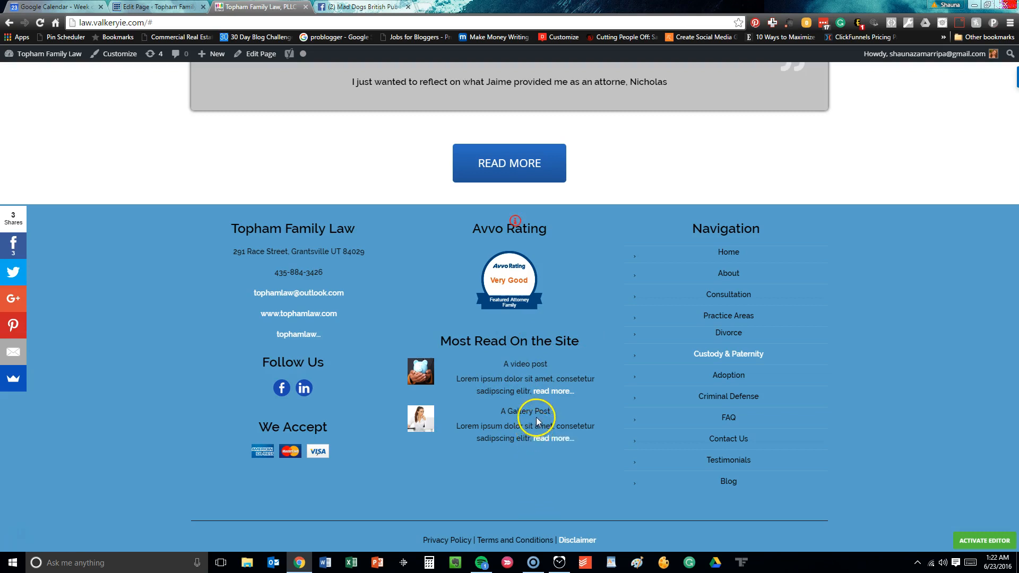
mouse_move(705, 280)
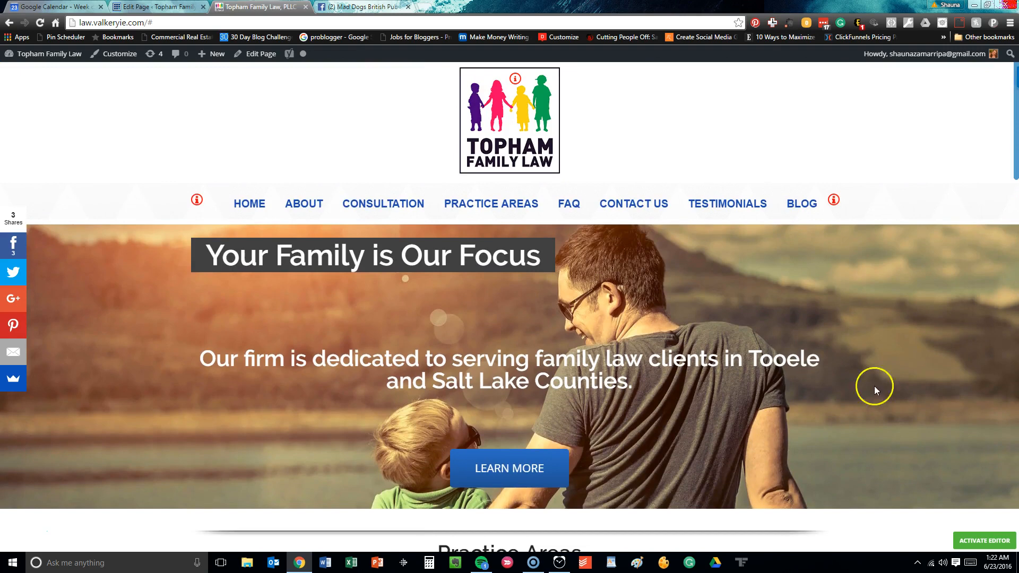
scroll("down", 3)
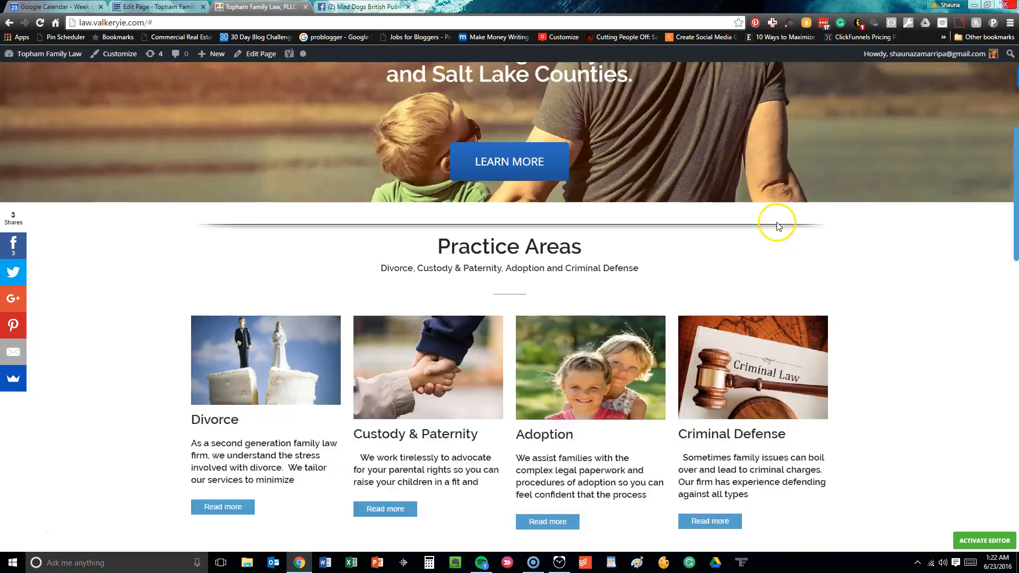
scroll("down", 3)
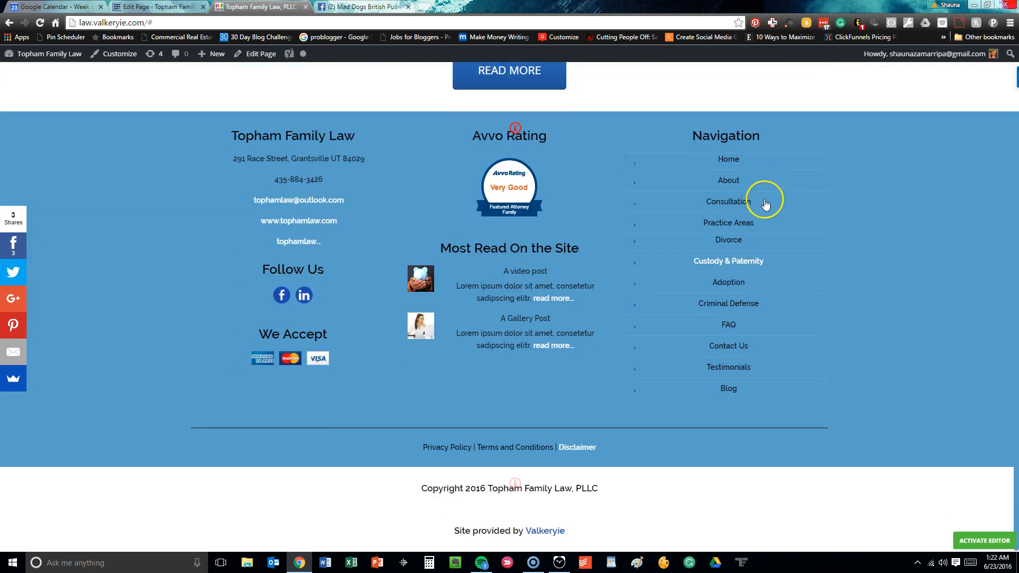
mouse_move(735, 159)
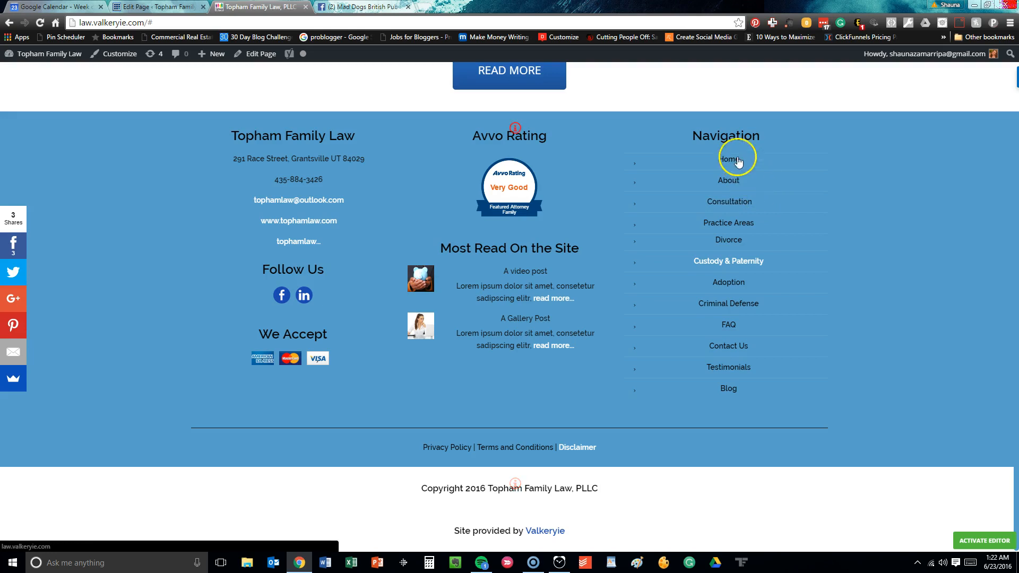
mouse_move(460, 448)
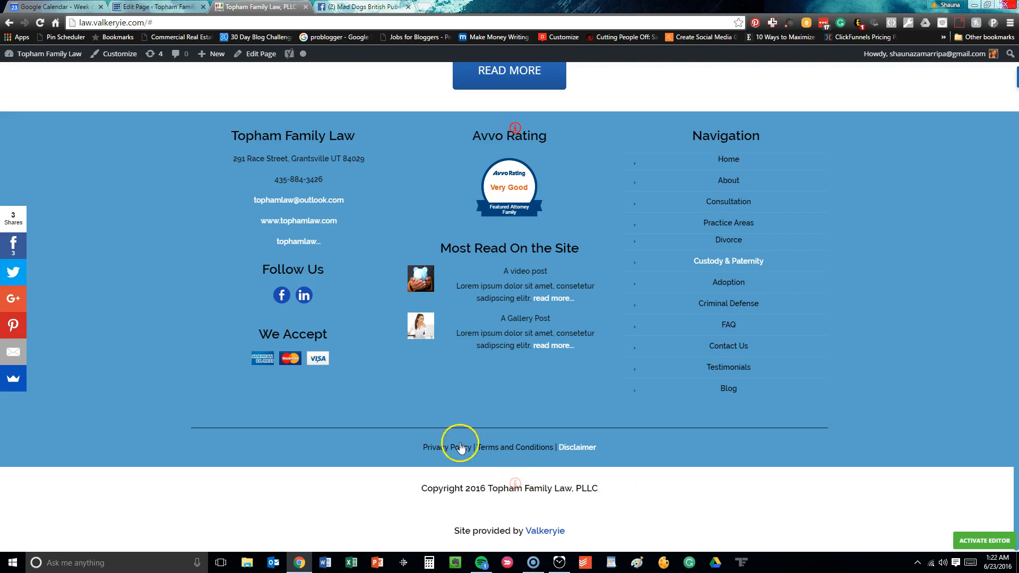
mouse_move(436, 451)
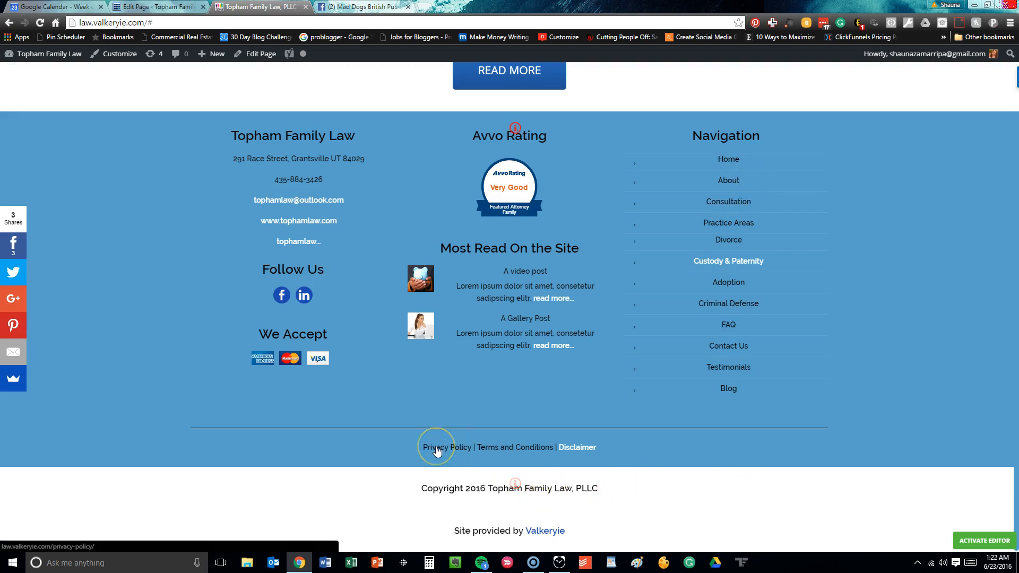
mouse_move(557, 458)
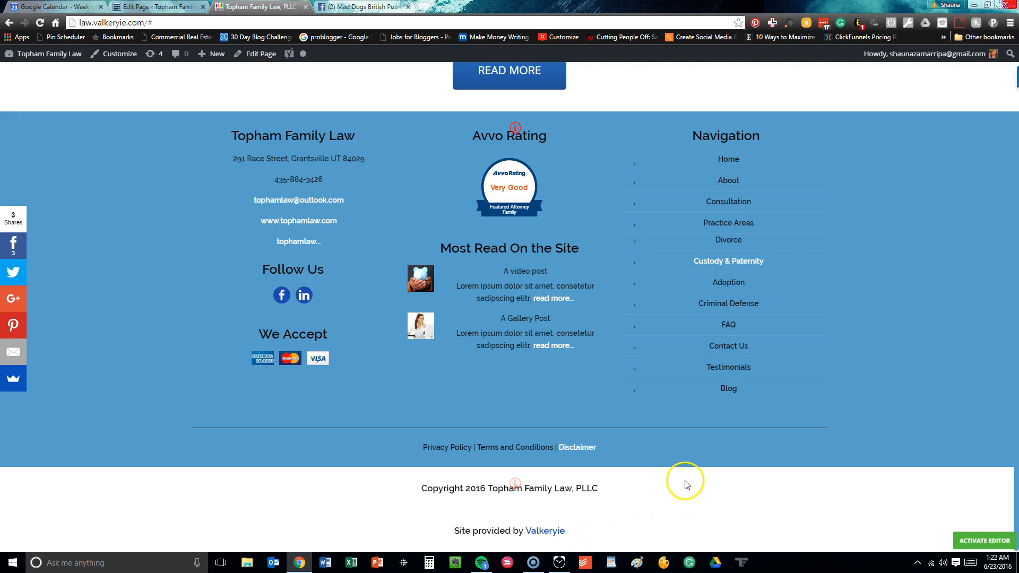
scroll("up", 3)
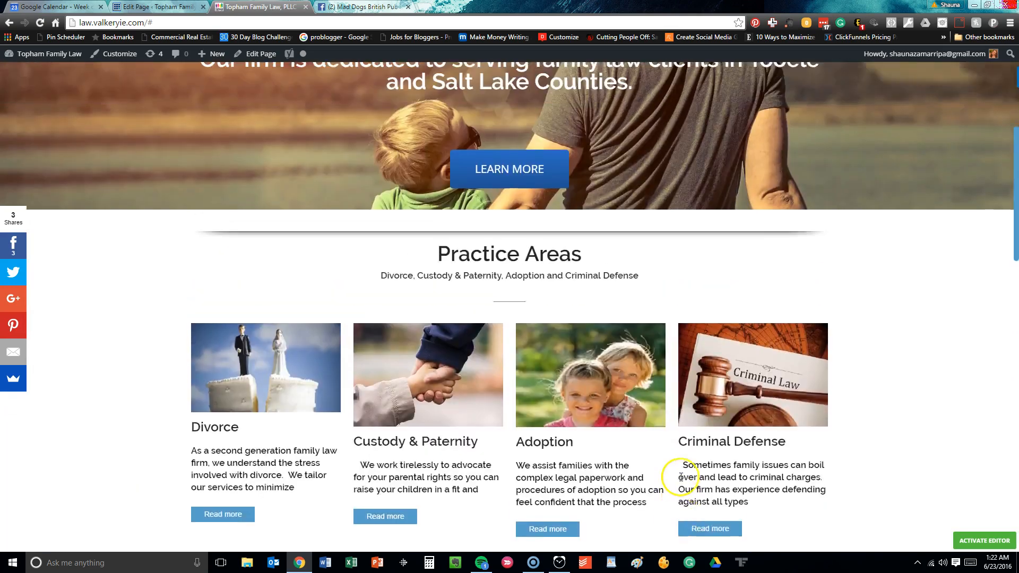
scroll("up", 3)
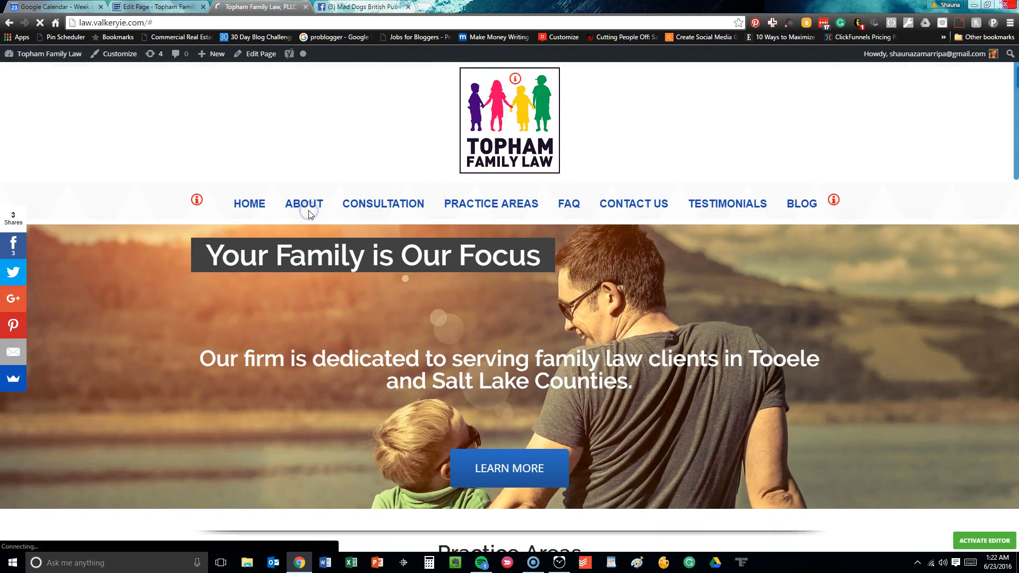
Open the About page and read through the attorney's background and the office.
left_click(303, 204)
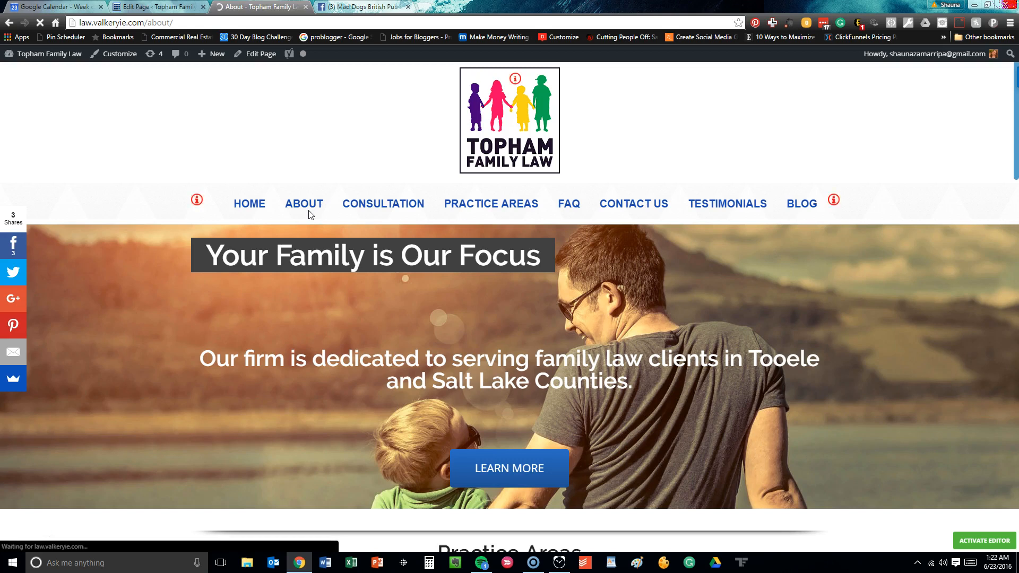
left_click(303, 203)
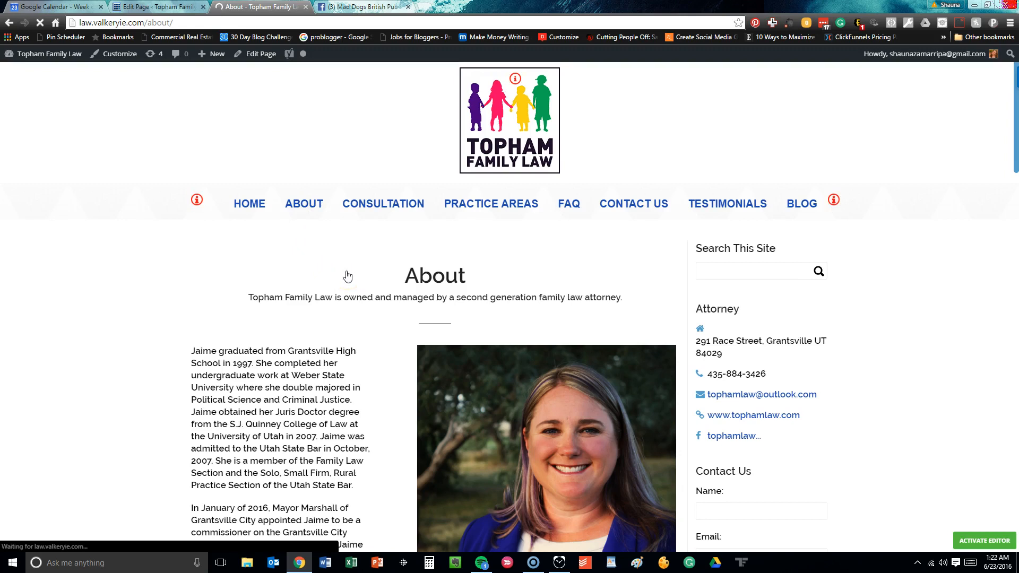
scroll("down", 3)
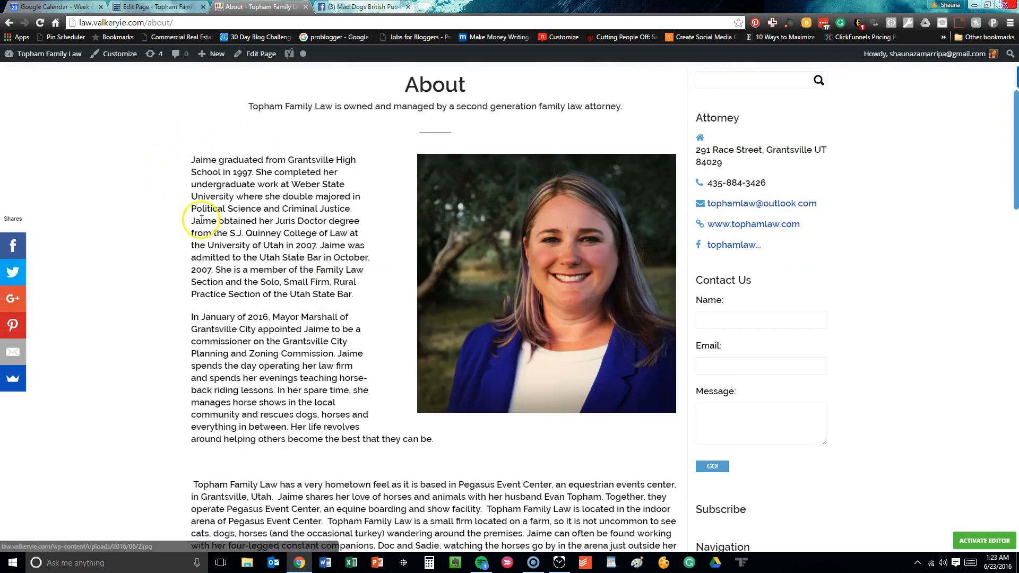
scroll("down", 3)
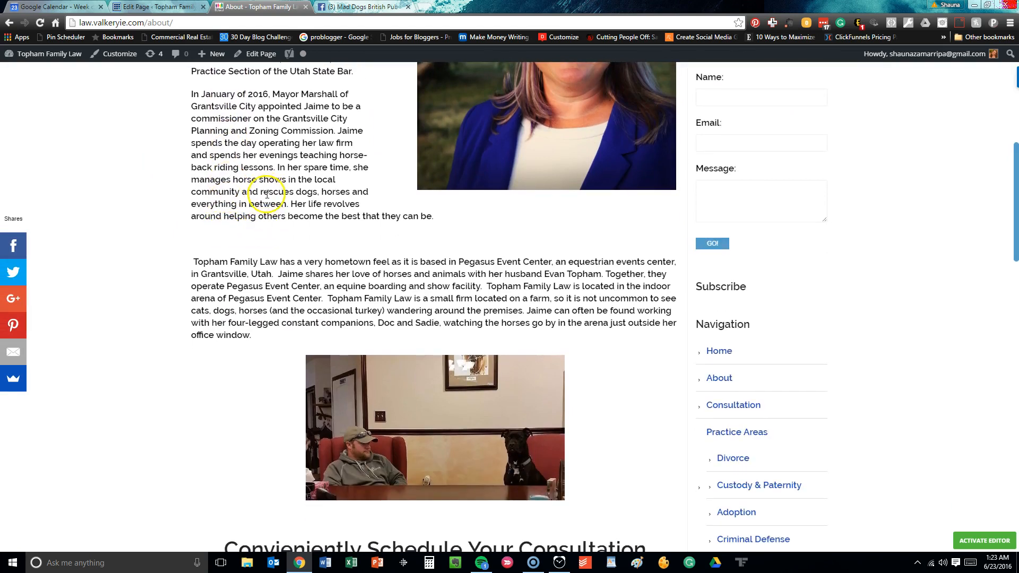
scroll("down", 3)
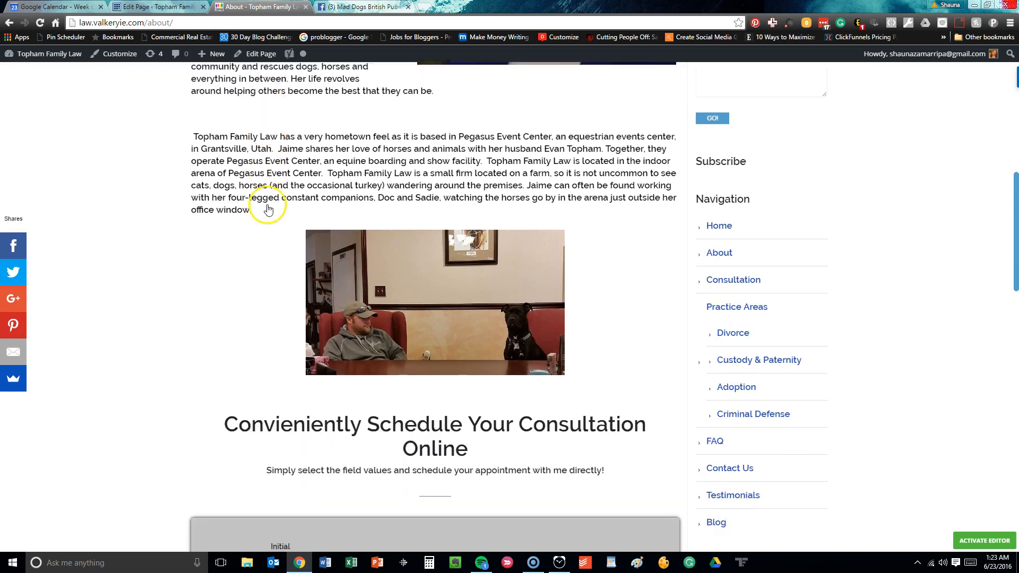
scroll("down", 3)
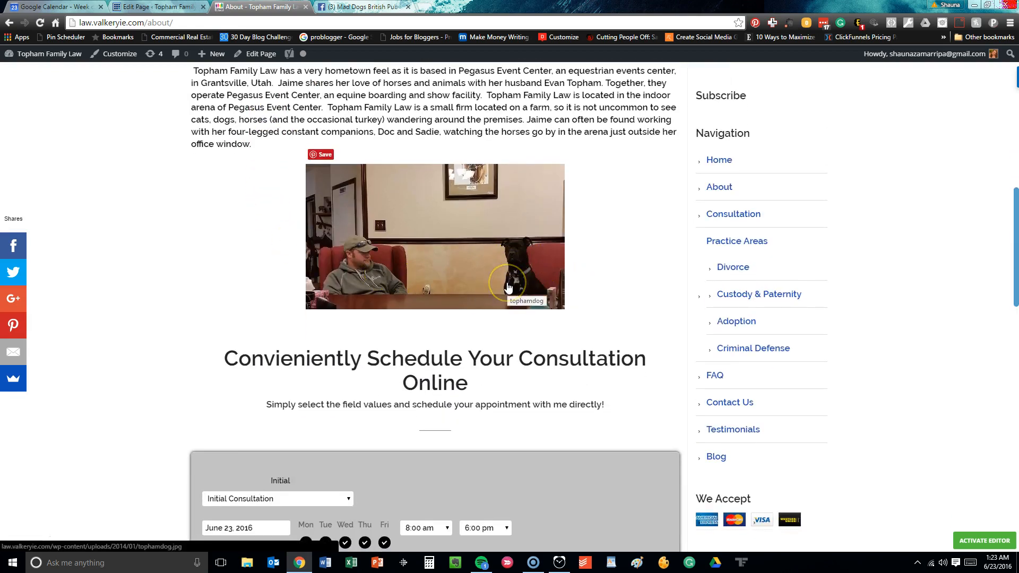
scroll("down", 3)
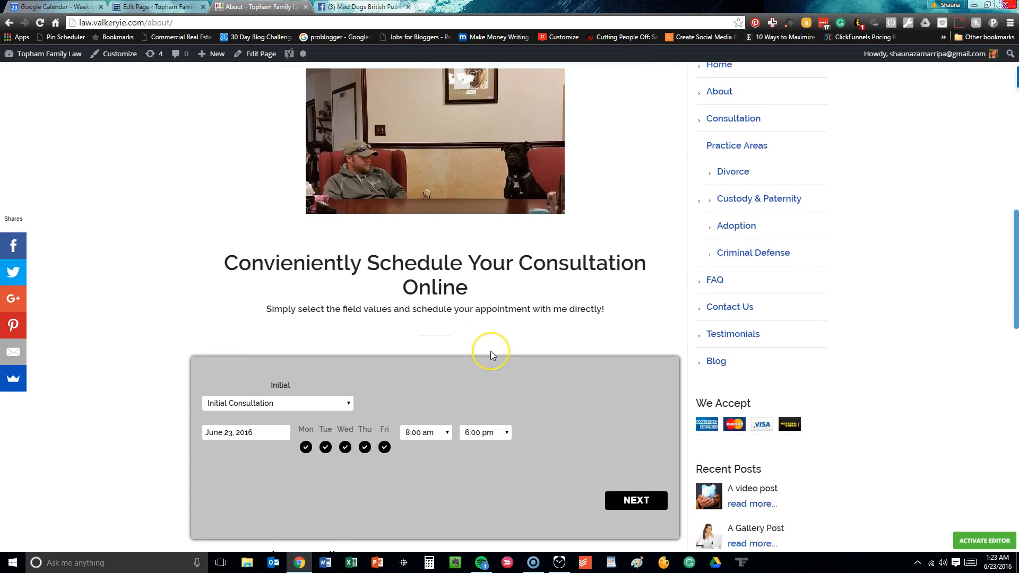
scroll("down", 3)
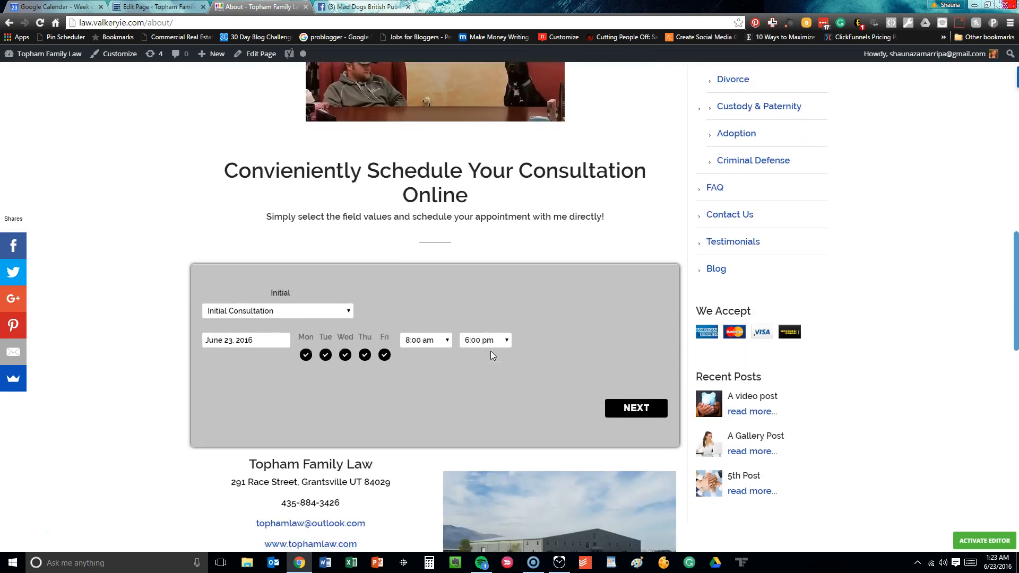
scroll("down", 3)
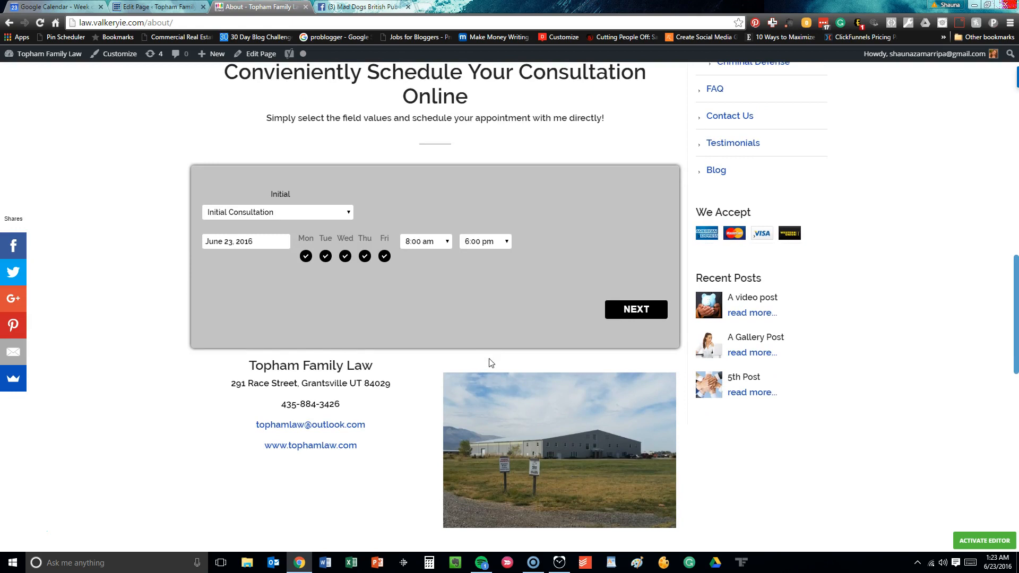
mouse_move(484, 360)
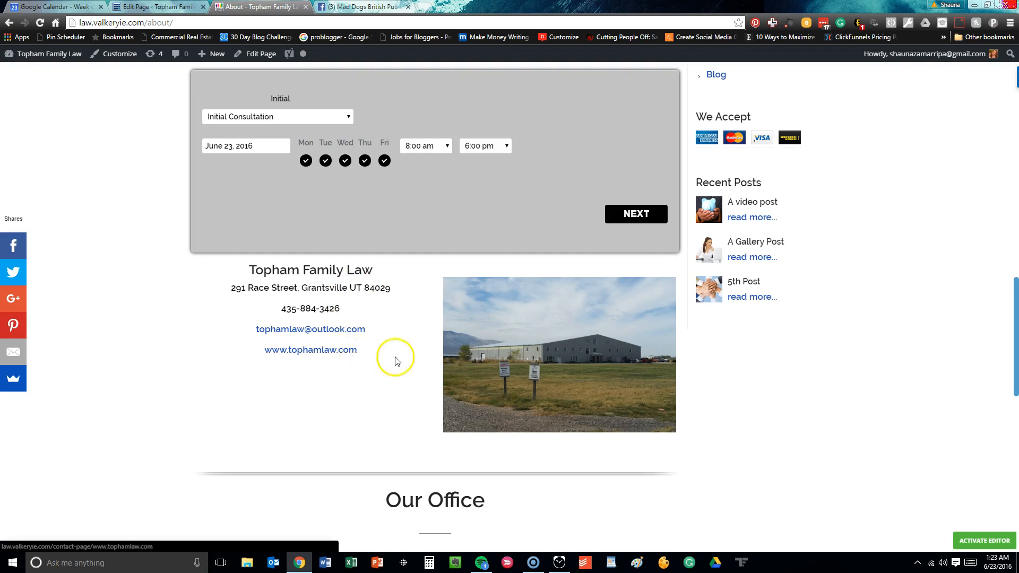
Scroll further to the scheduling and office location sections, then back up.
scroll("down", 3)
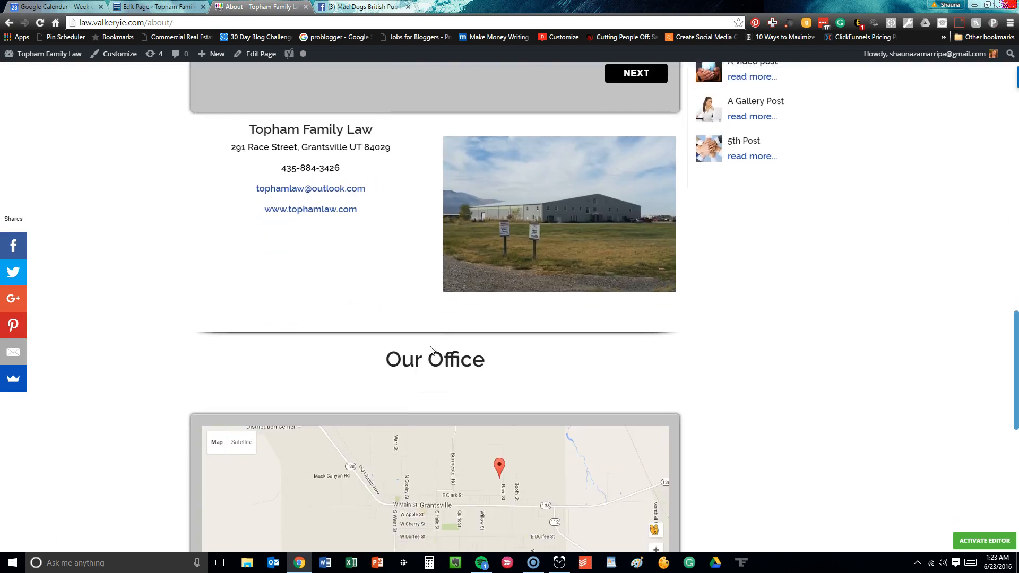
scroll("down", 3)
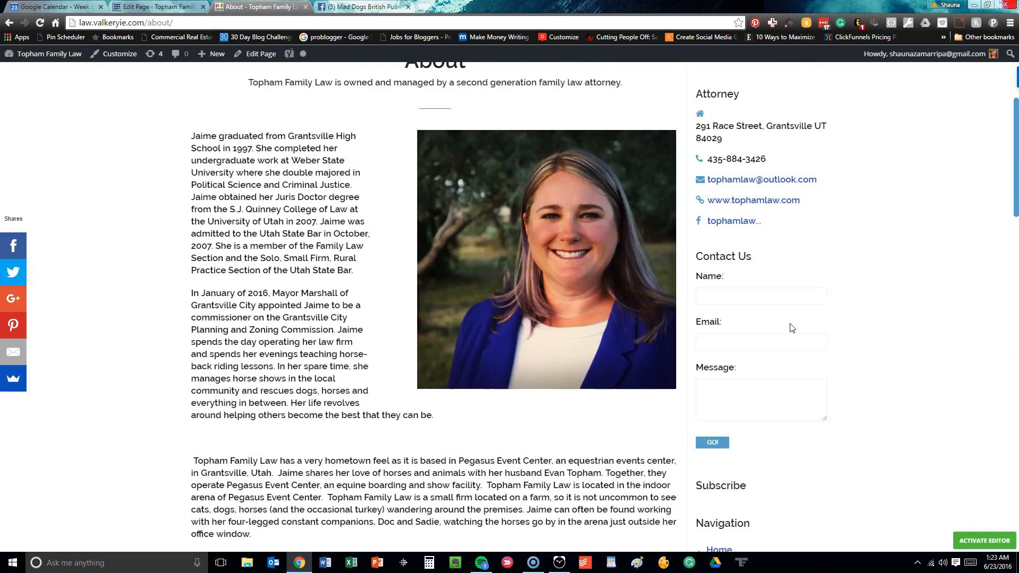
scroll("up", 3)
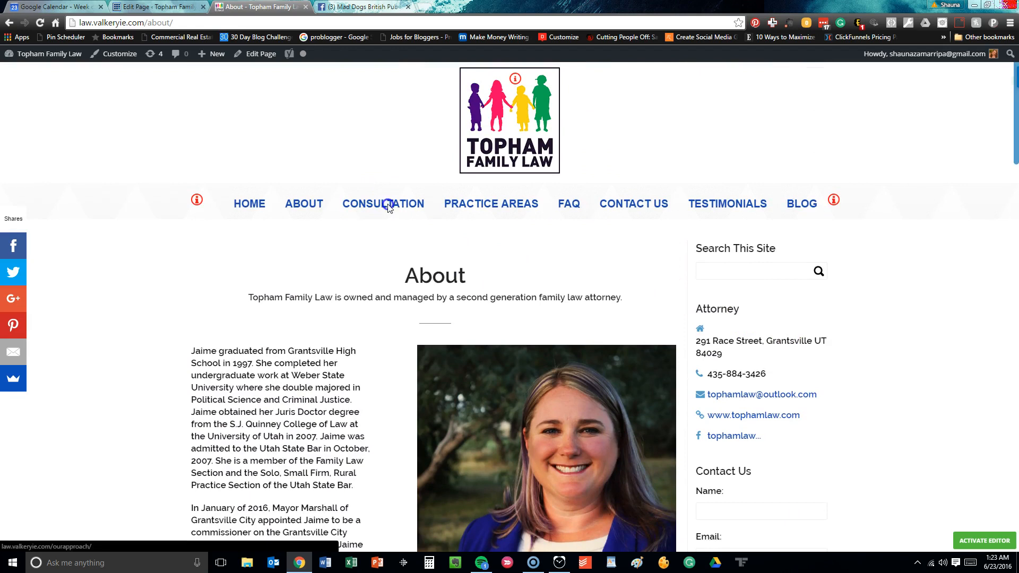
left_click(383, 203)
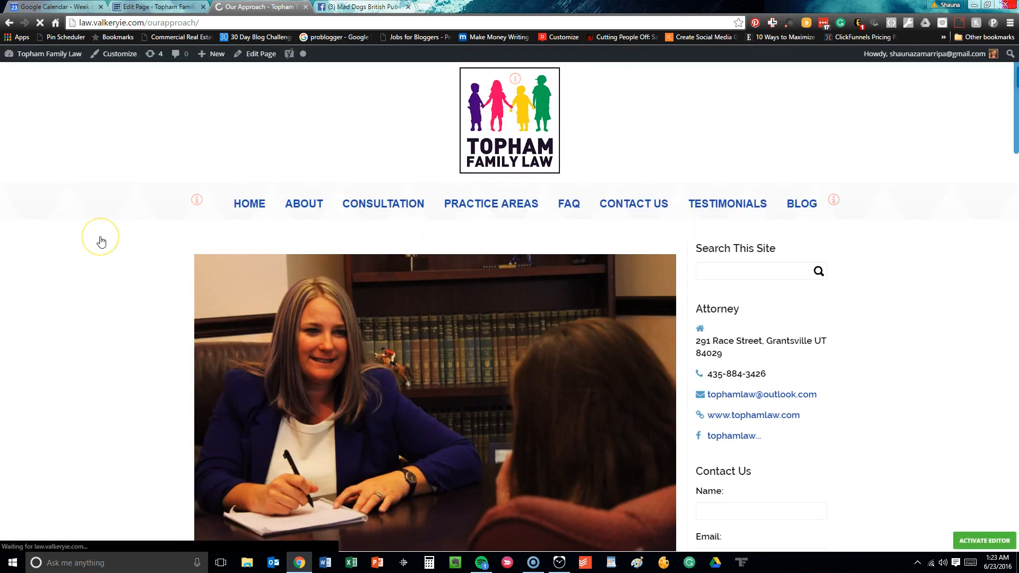
Read the Consultation page on the first consult and $100 fee, down to its message form.
scroll("down", 3)
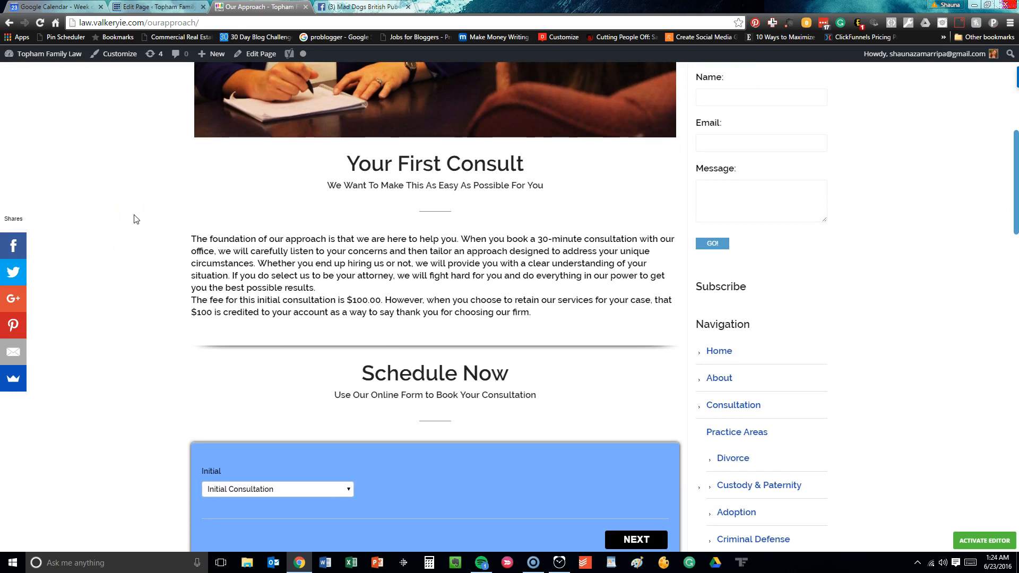
scroll("down", 3)
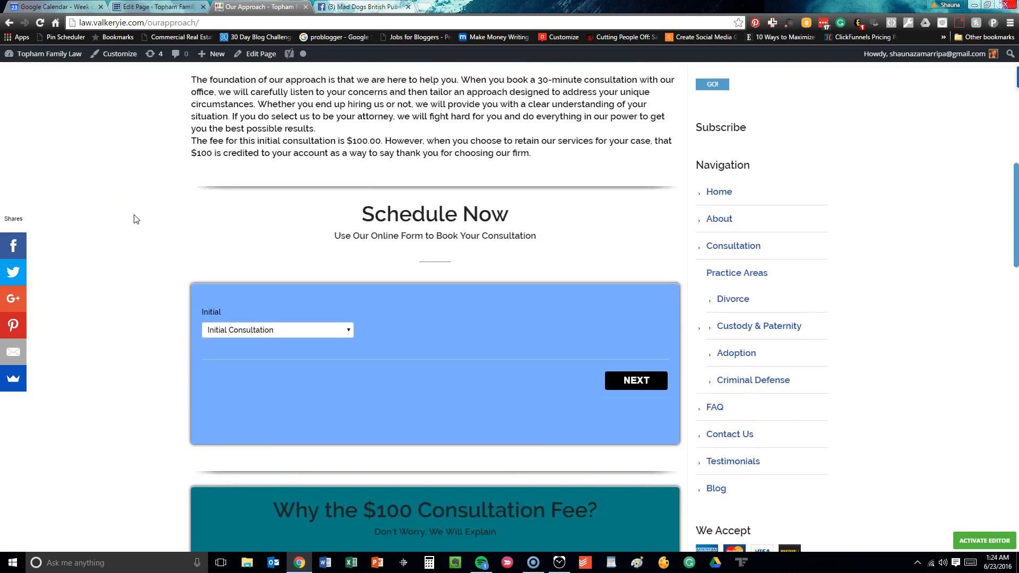
scroll("down", 3)
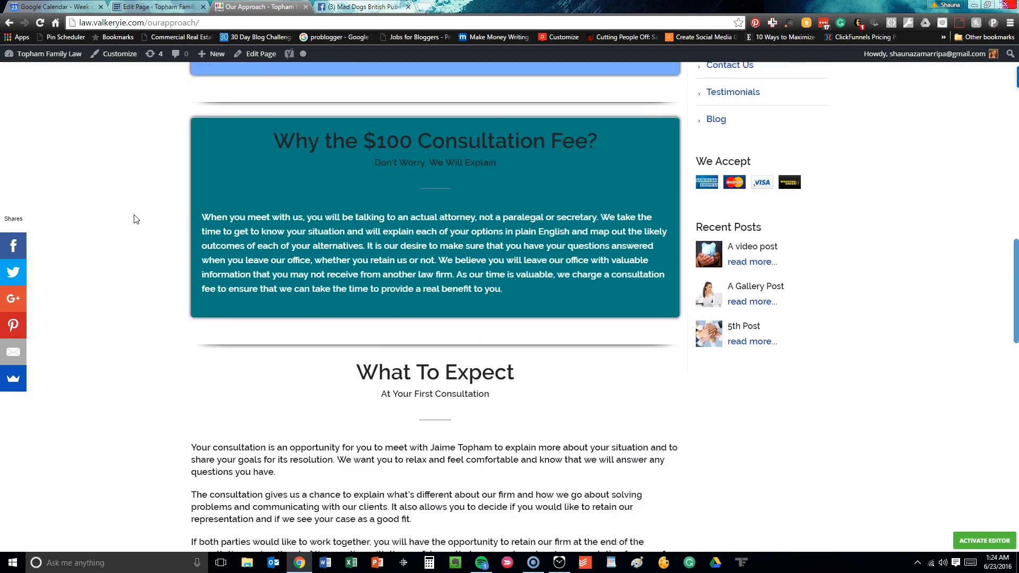
scroll("down", 3)
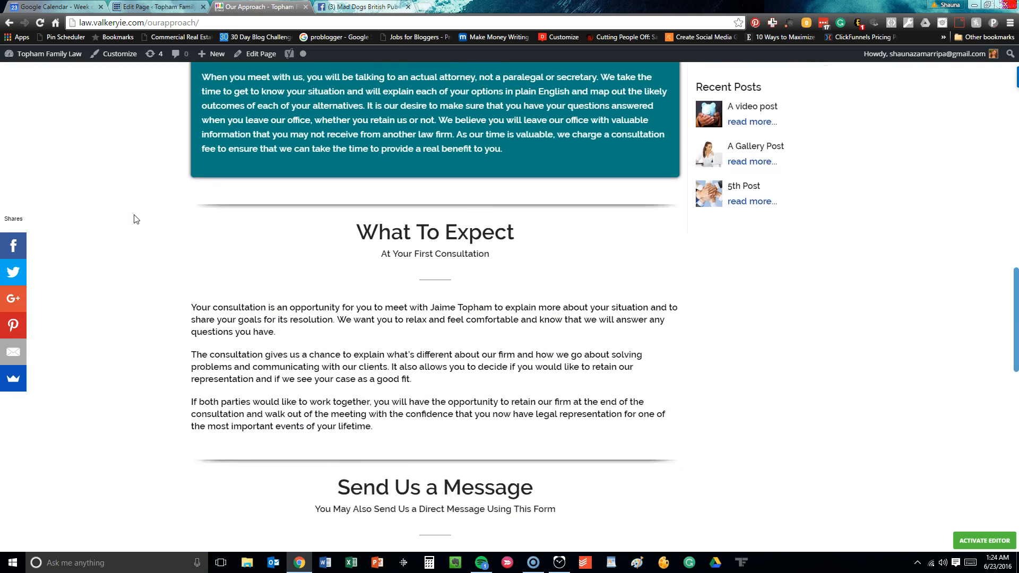
scroll("down", 3)
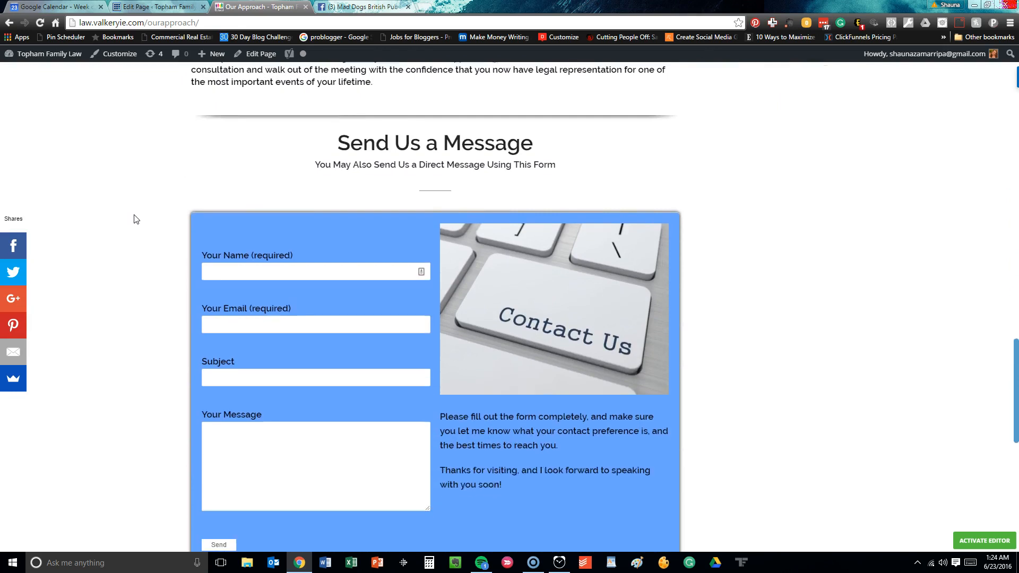
scroll("down", 3)
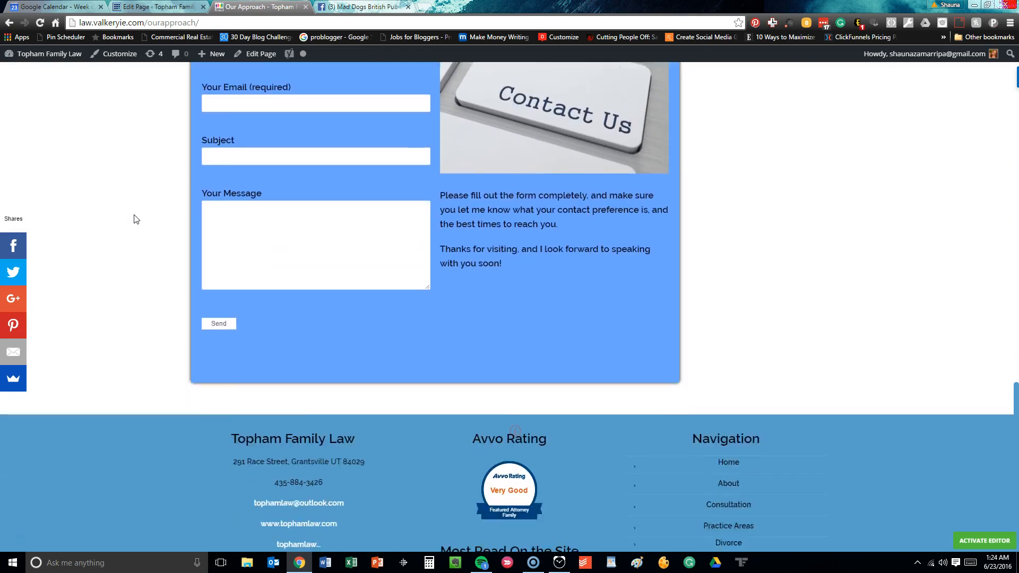
scroll("up", 3)
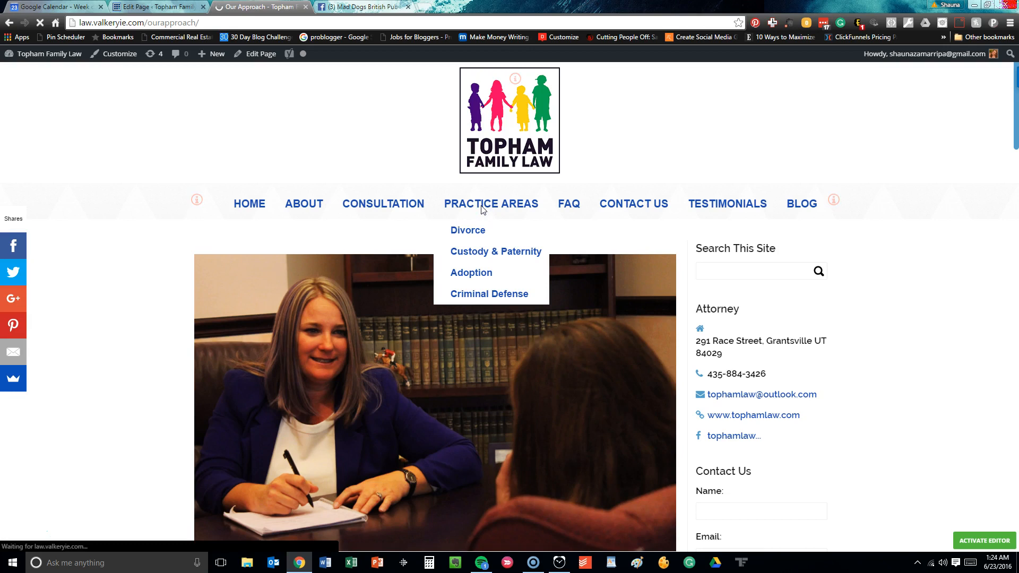
left_click(490, 203)
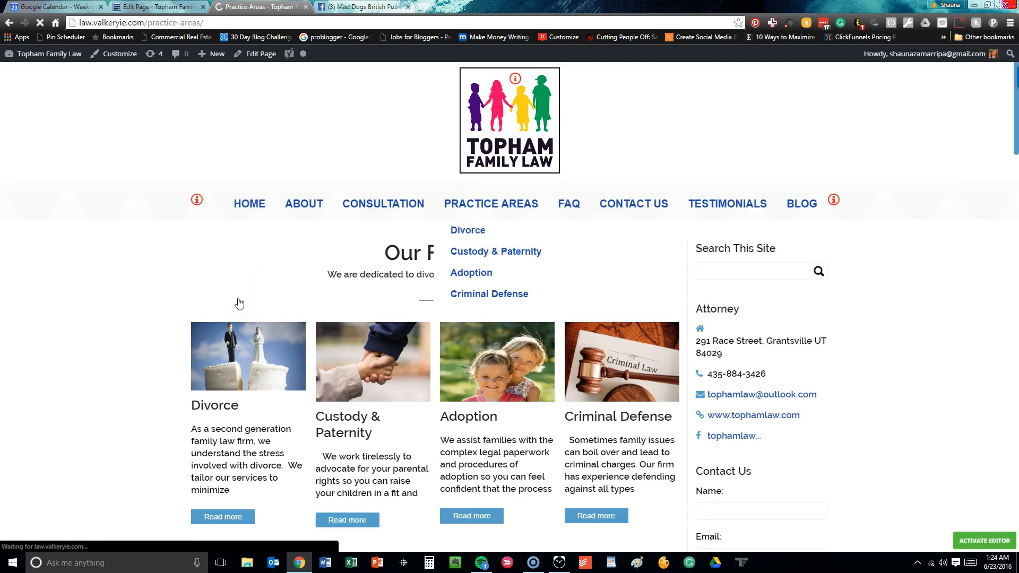
scroll("down", 3)
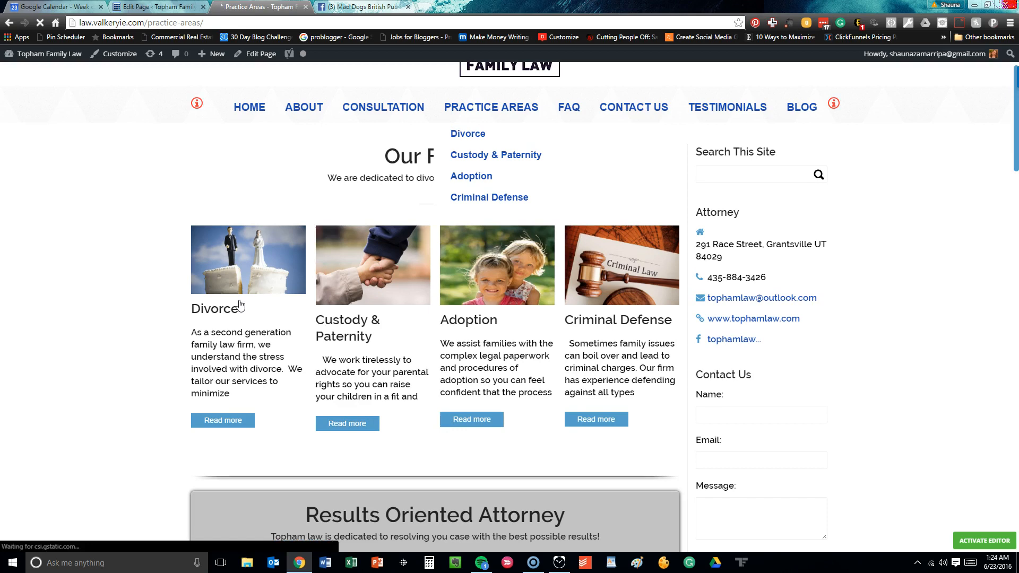
scroll("down", 3)
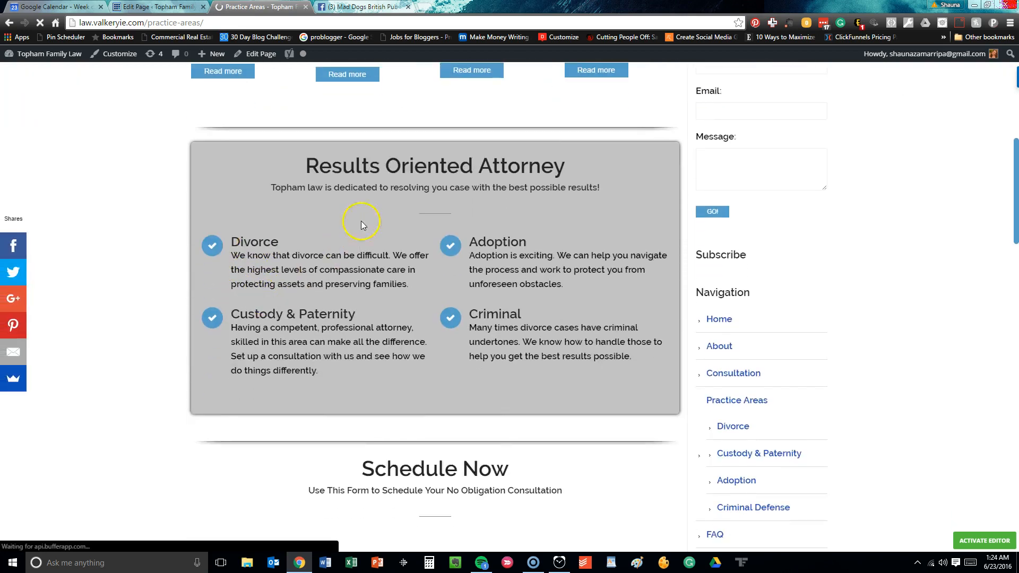
scroll("down", 3)
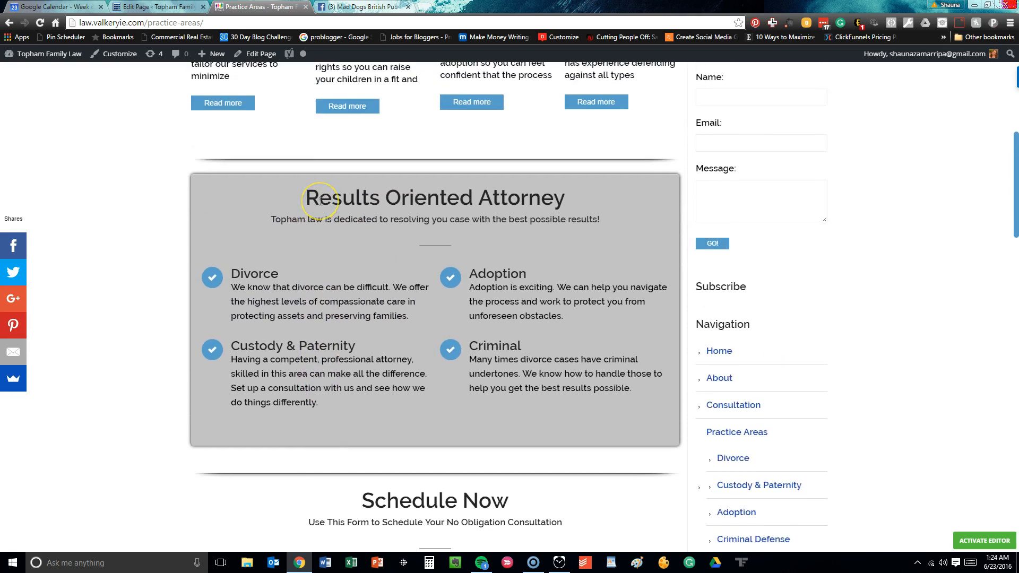
scroll("down", 3)
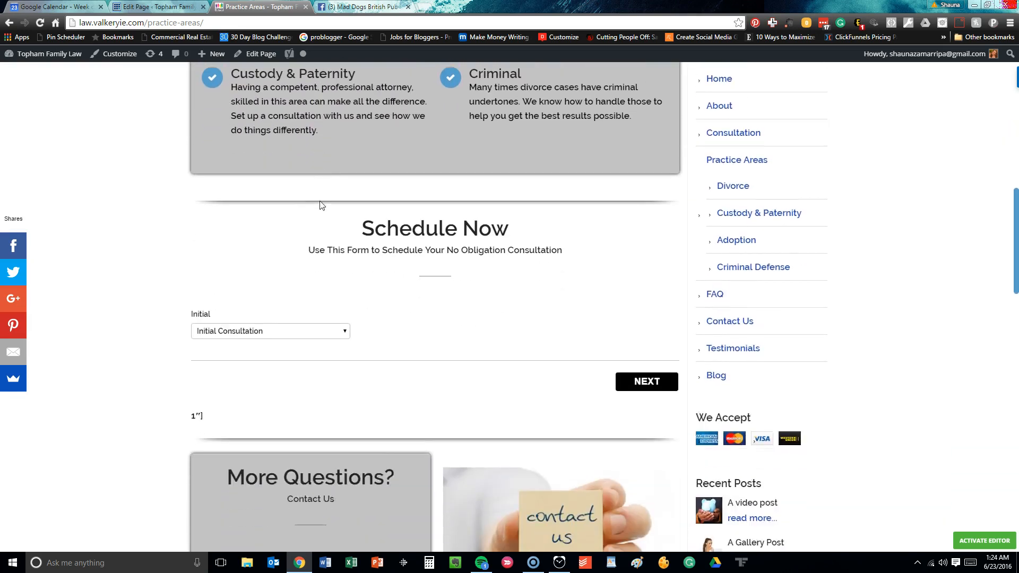
scroll("down", 3)
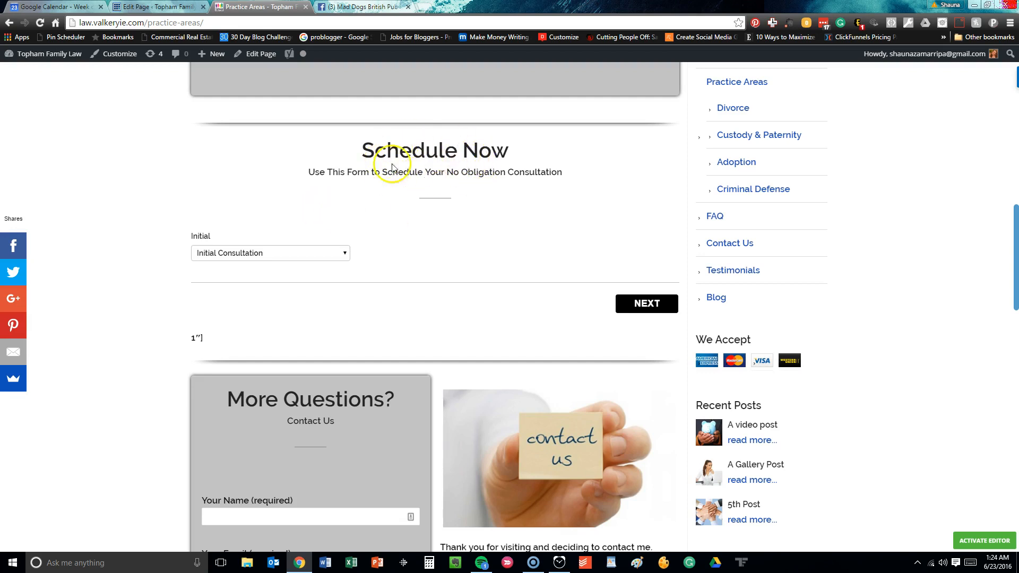
scroll("down", 3)
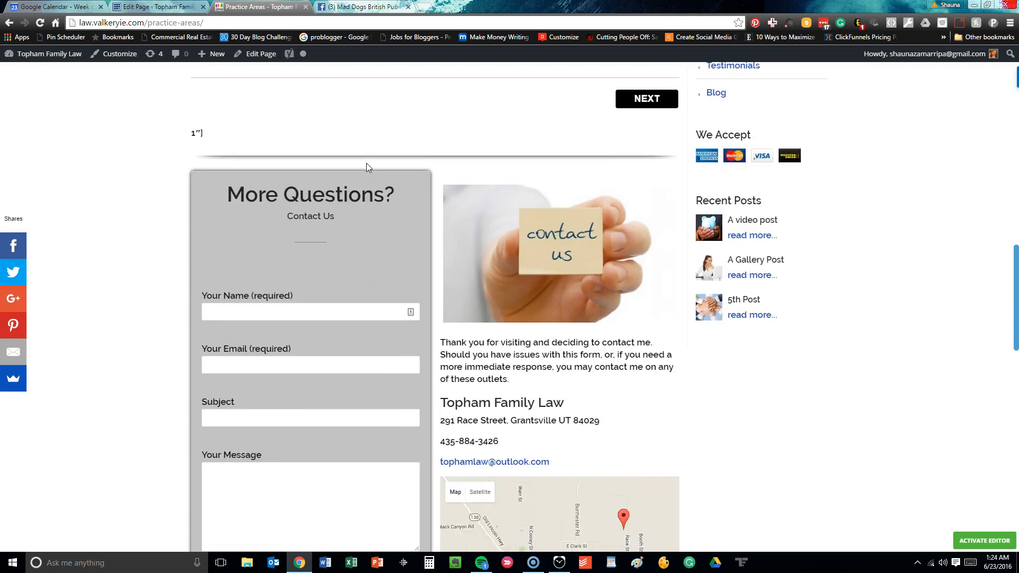
scroll("down", 3)
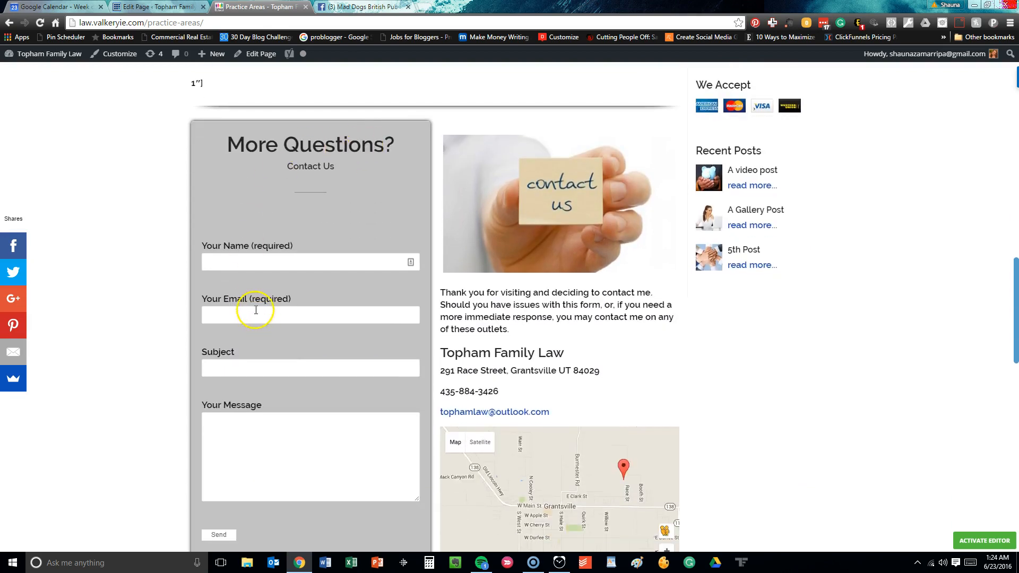
mouse_move(532, 333)
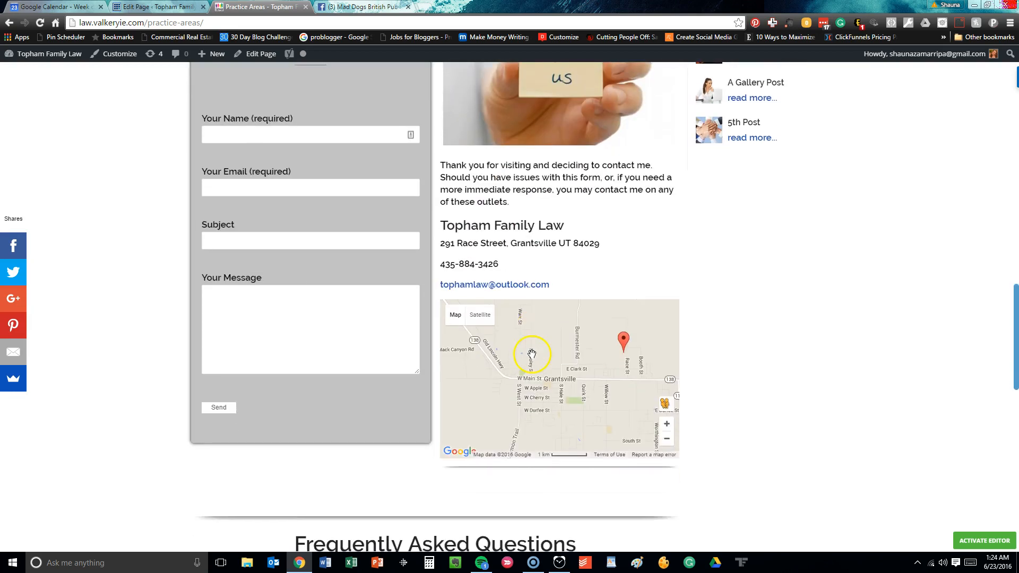
scroll("down", 3)
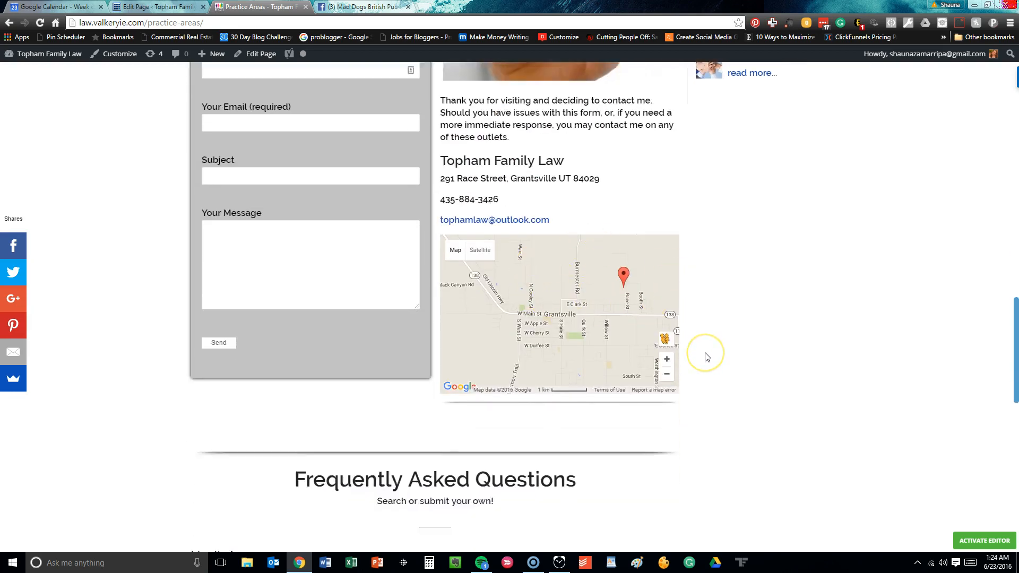
scroll("down", 3)
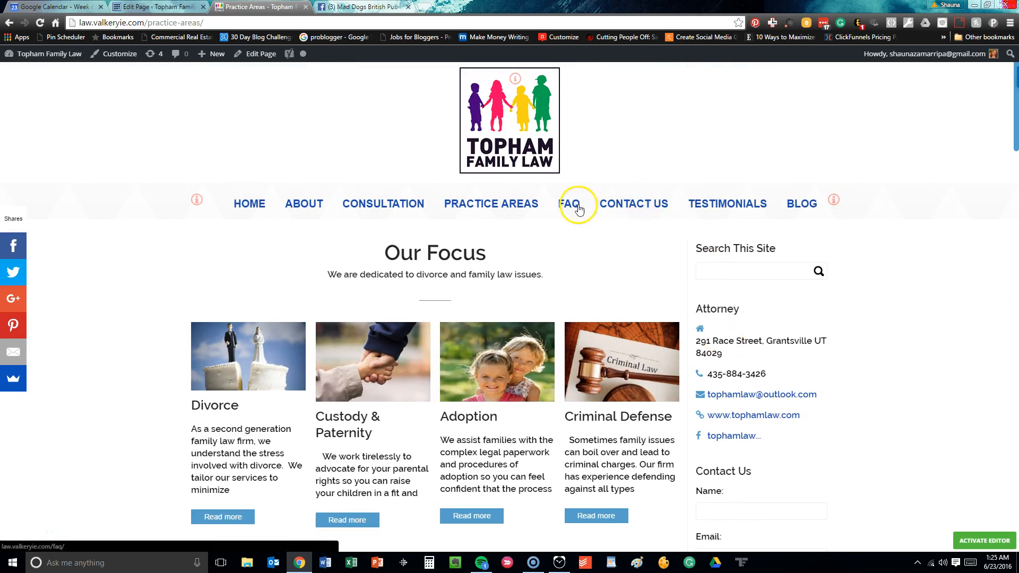
Open the FAQ page and scroll through the six basic legal questions and submission form.
left_click(569, 203)
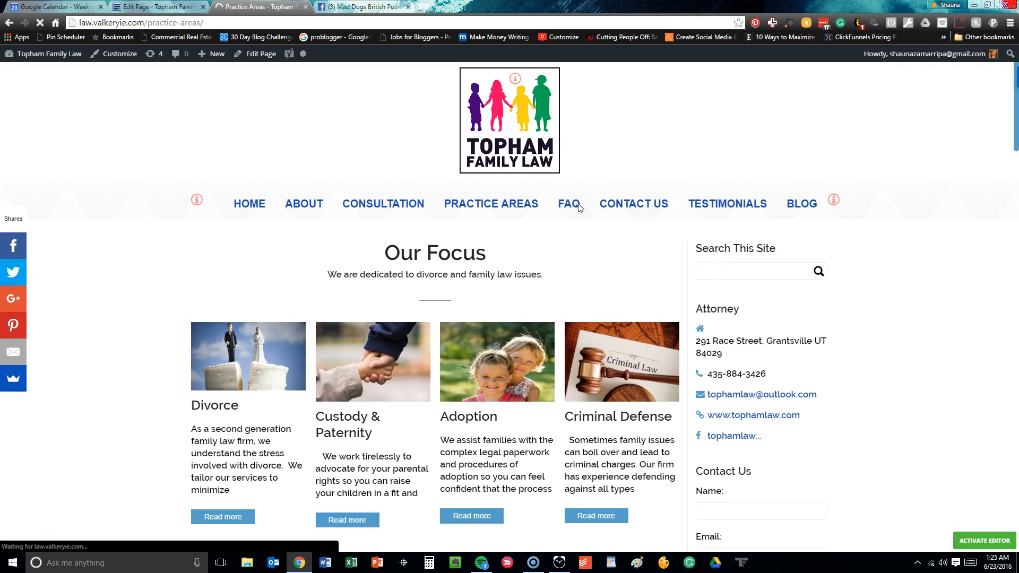
left_click(568, 203)
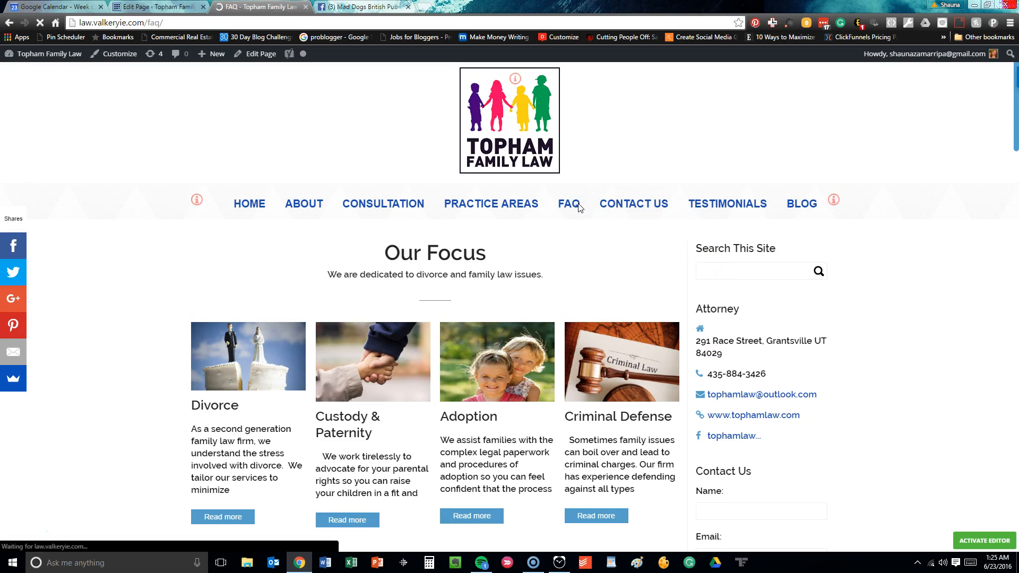
left_click(564, 203)
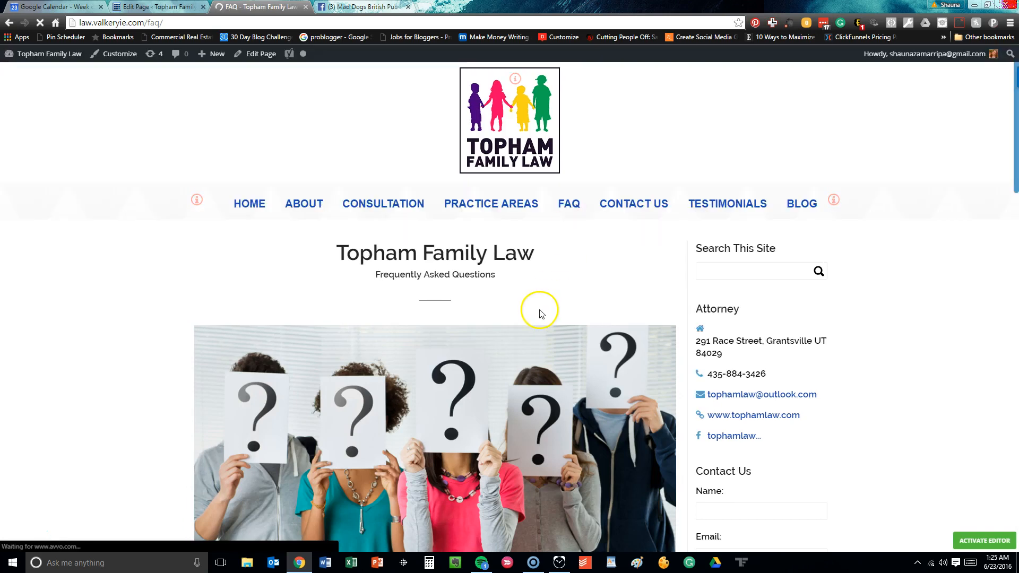
scroll("down", 3)
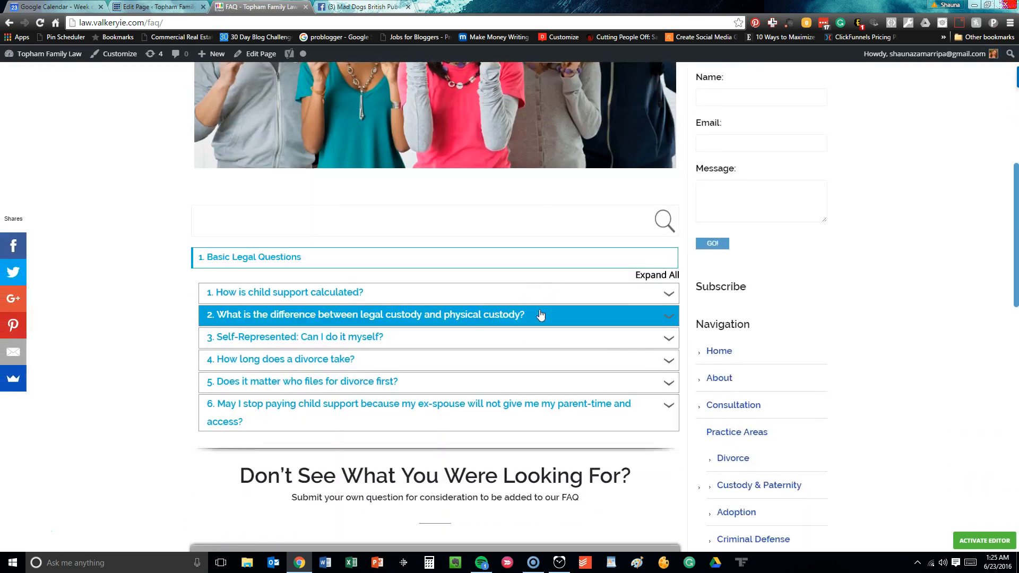
scroll("down", 3)
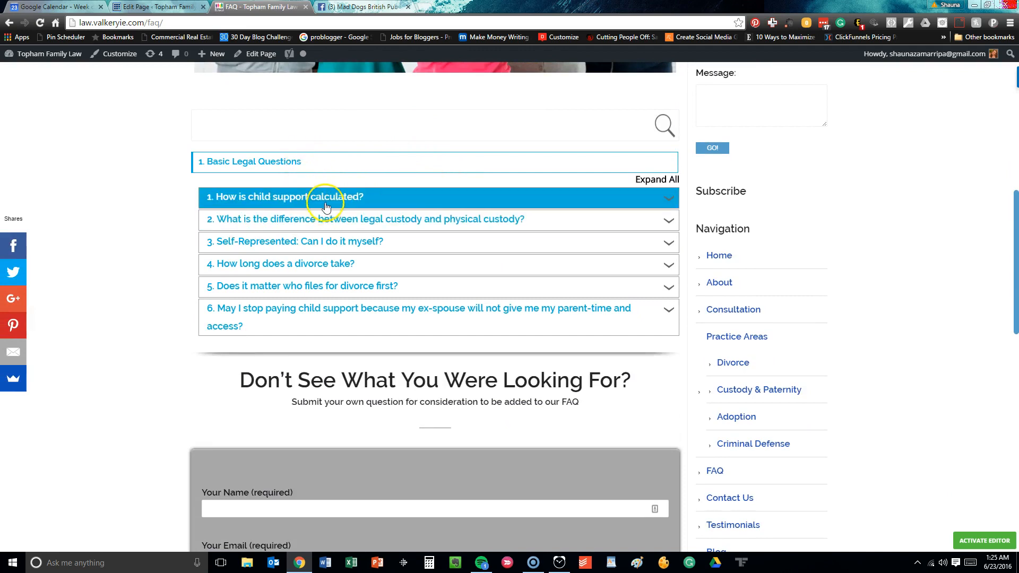
mouse_move(328, 224)
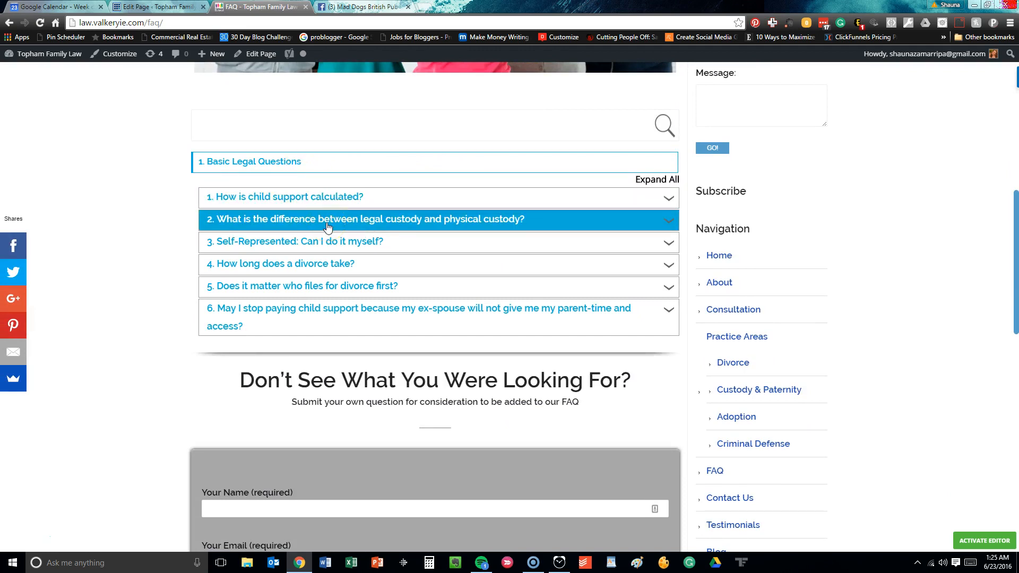
mouse_move(328, 252)
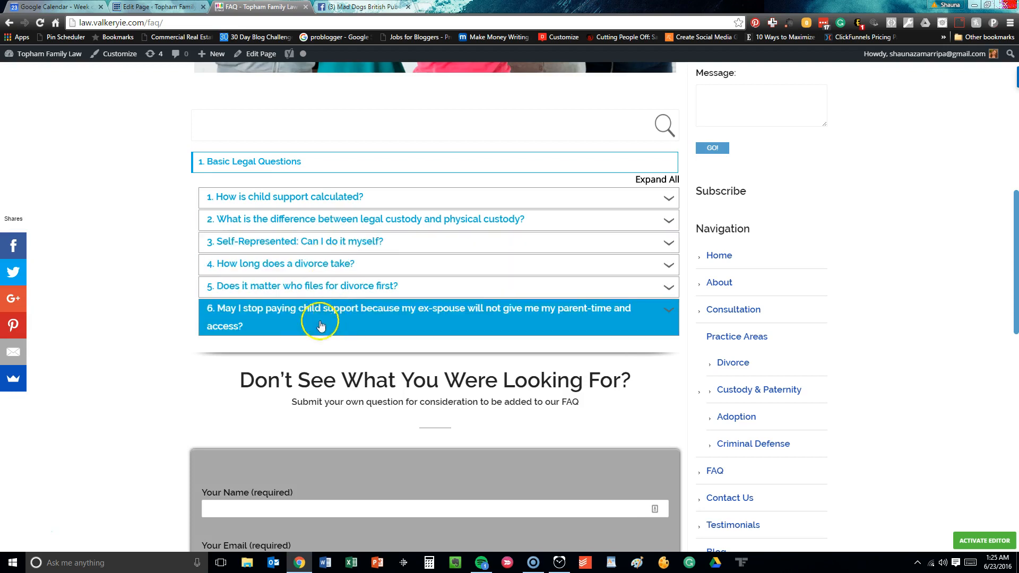
mouse_move(385, 343)
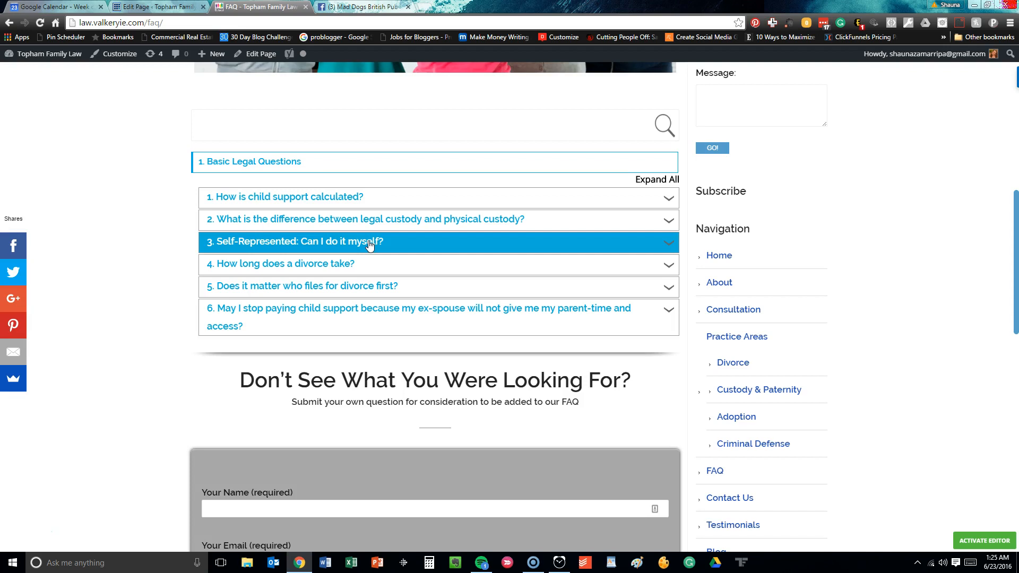
scroll("down", 3)
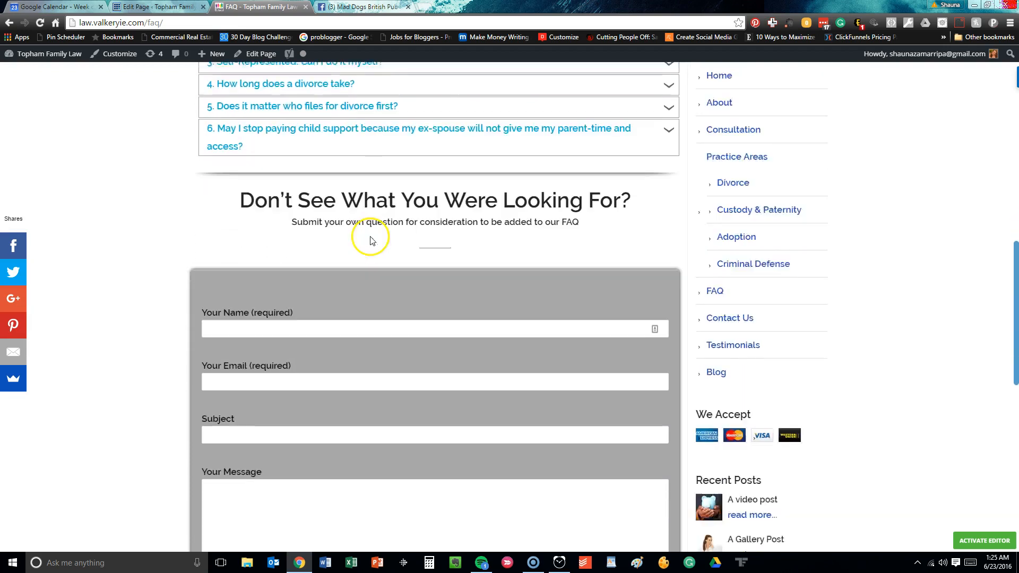
scroll("down", 3)
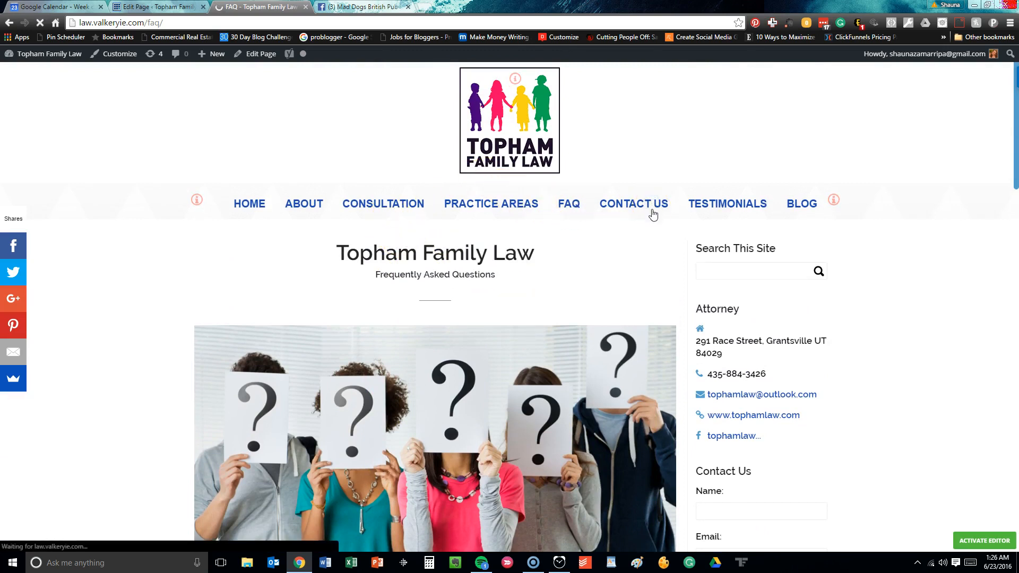
Open Contact Us and scroll through the contact form, online scheduler, office photo and map.
left_click(633, 204)
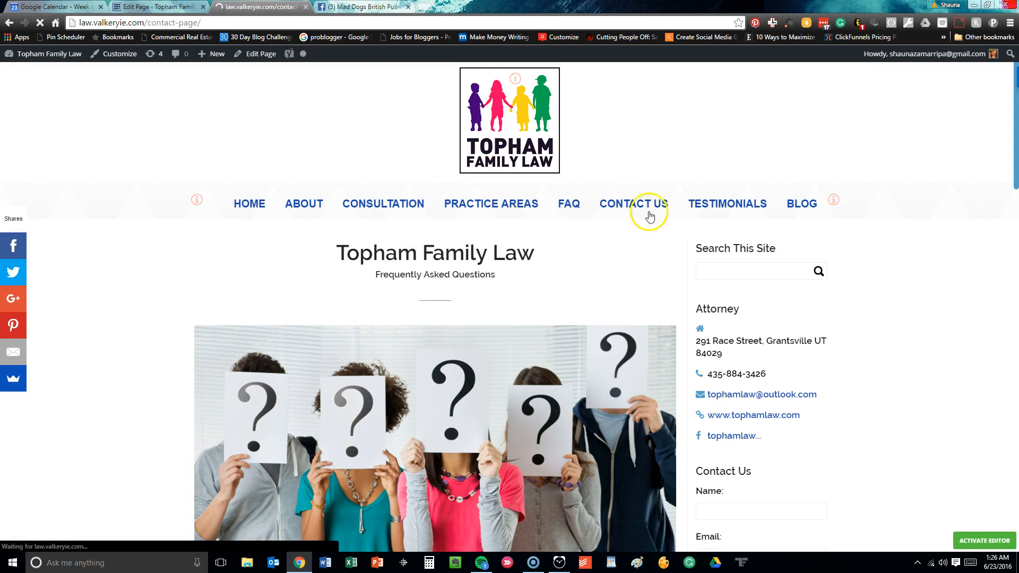
left_click(633, 204)
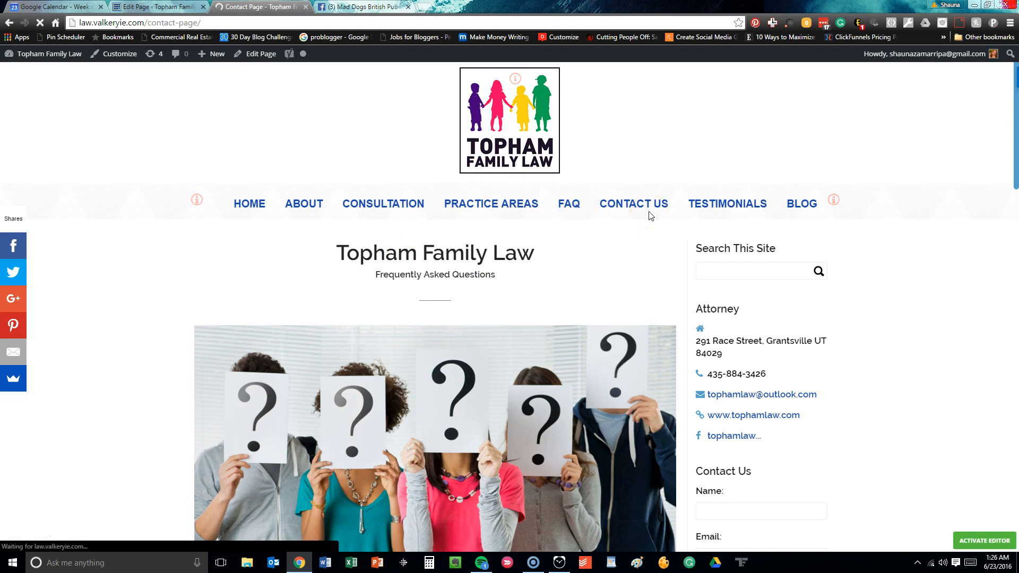
left_click(633, 203)
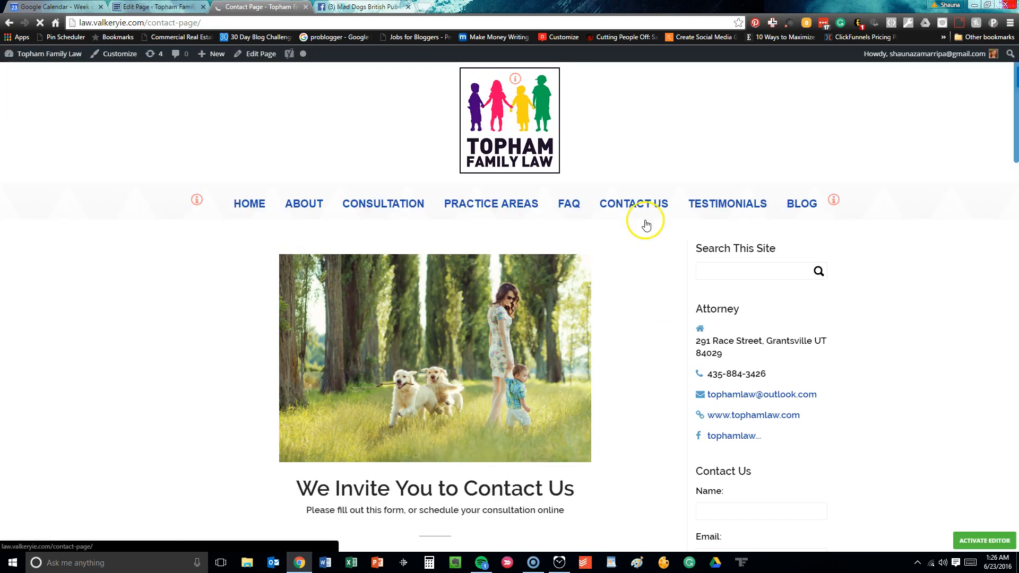
scroll("down", 3)
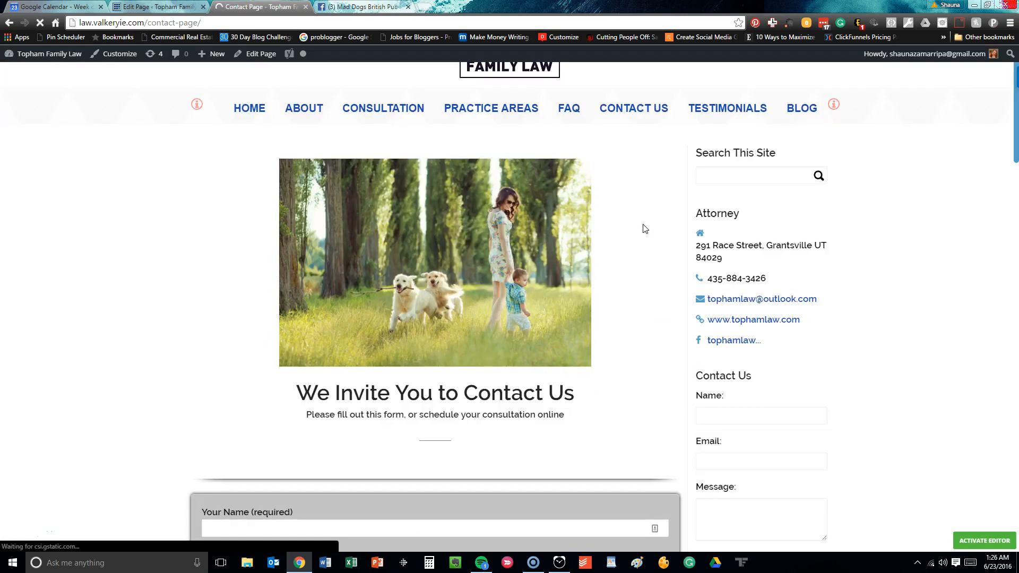
scroll("down", 3)
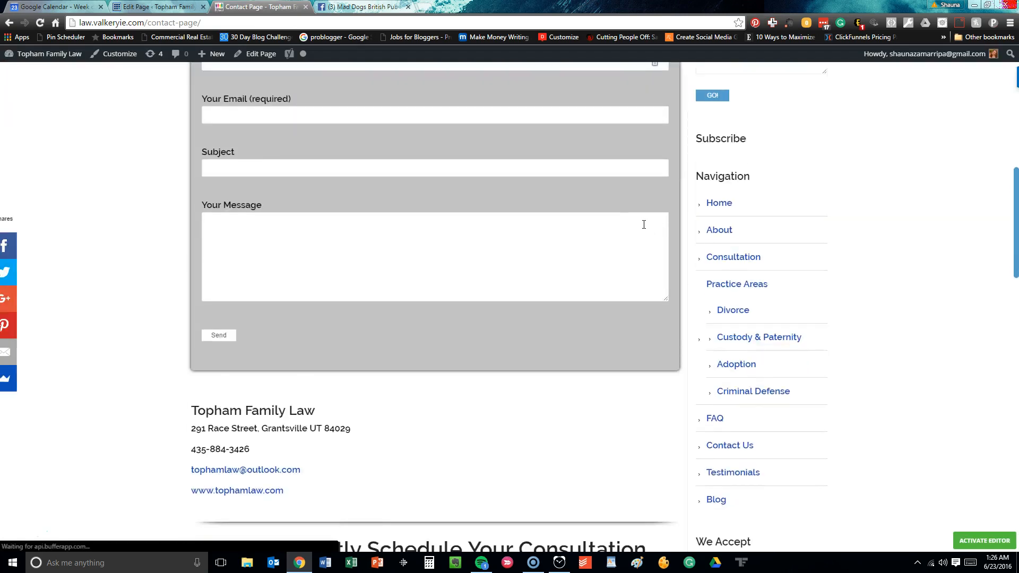
scroll("down", 3)
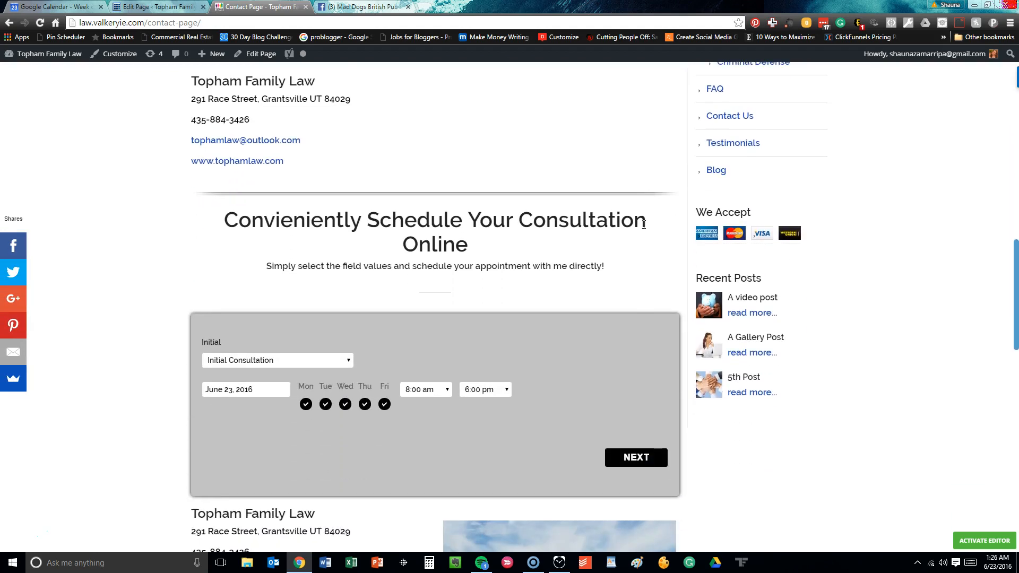
scroll("down", 3)
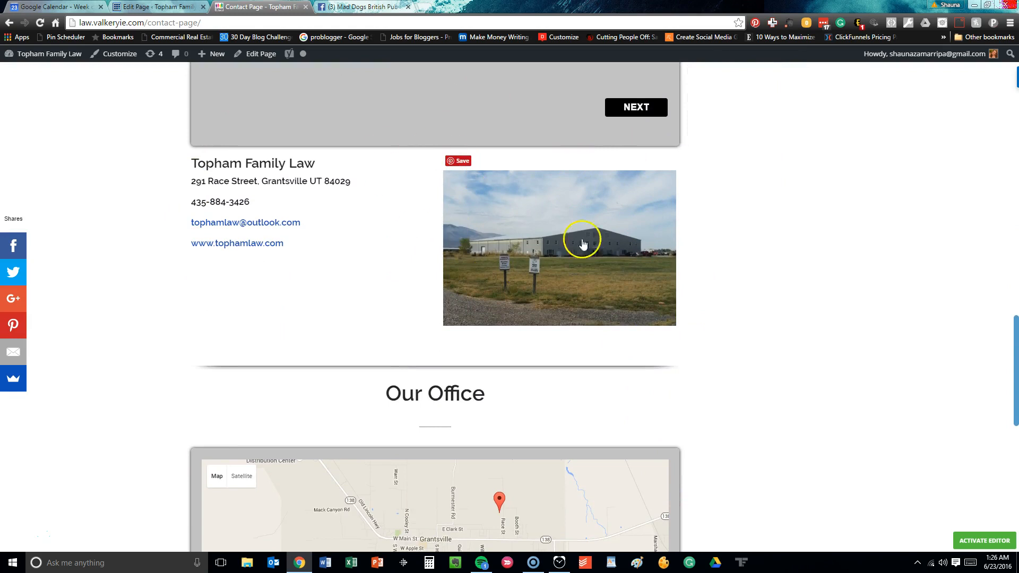
mouse_move(406, 224)
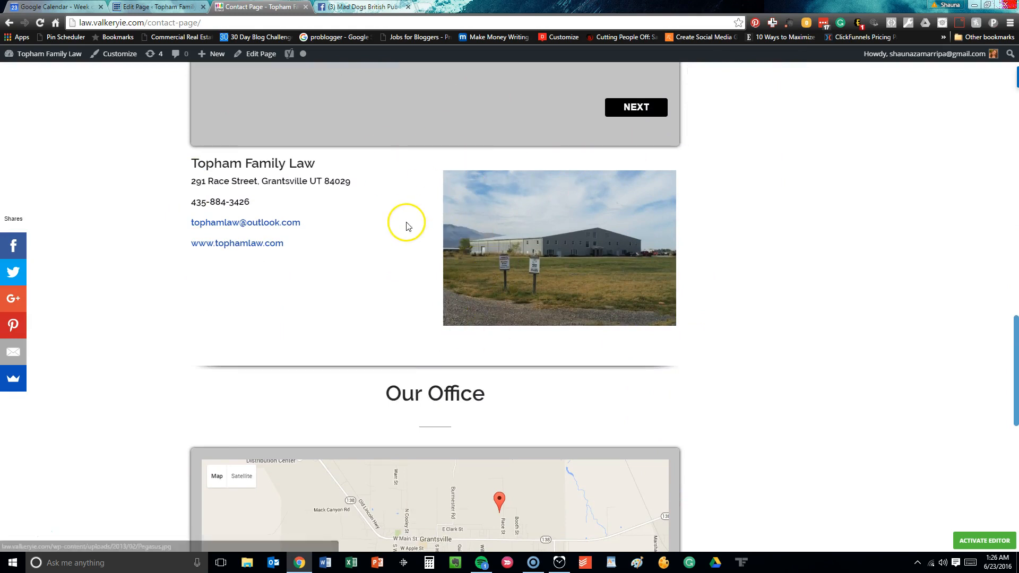
scroll("down", 3)
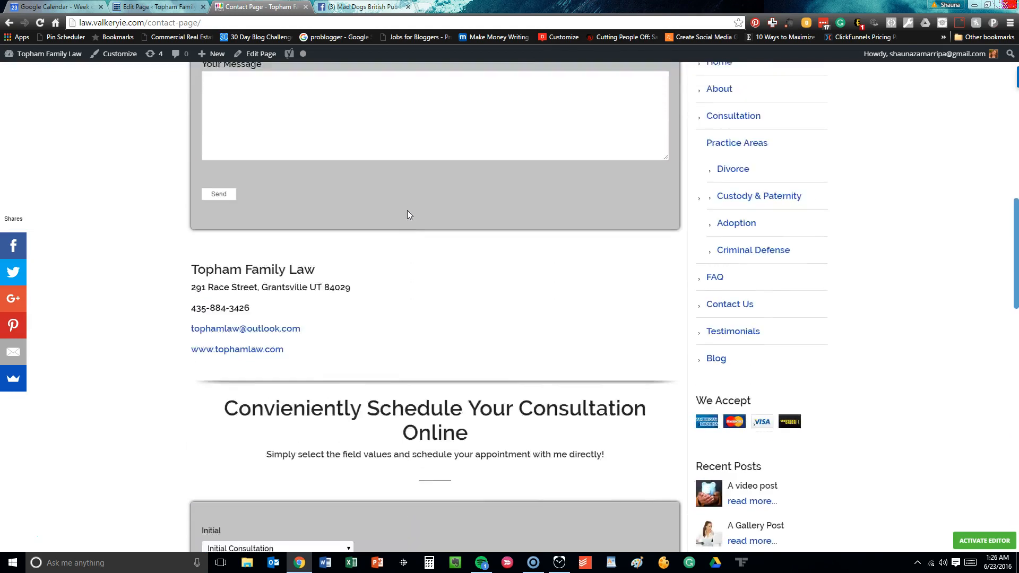
scroll("up", 3)
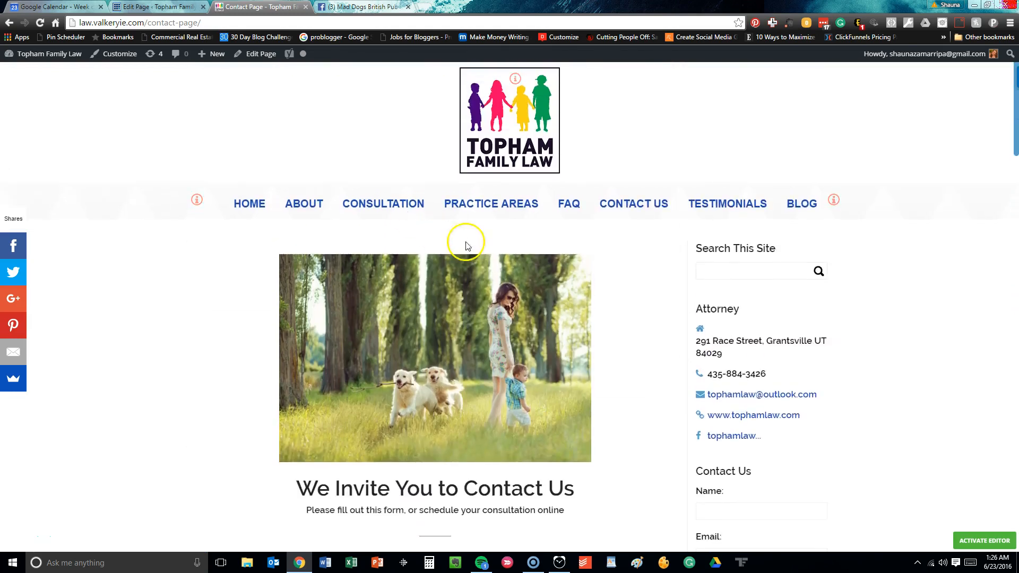
left_click(727, 203)
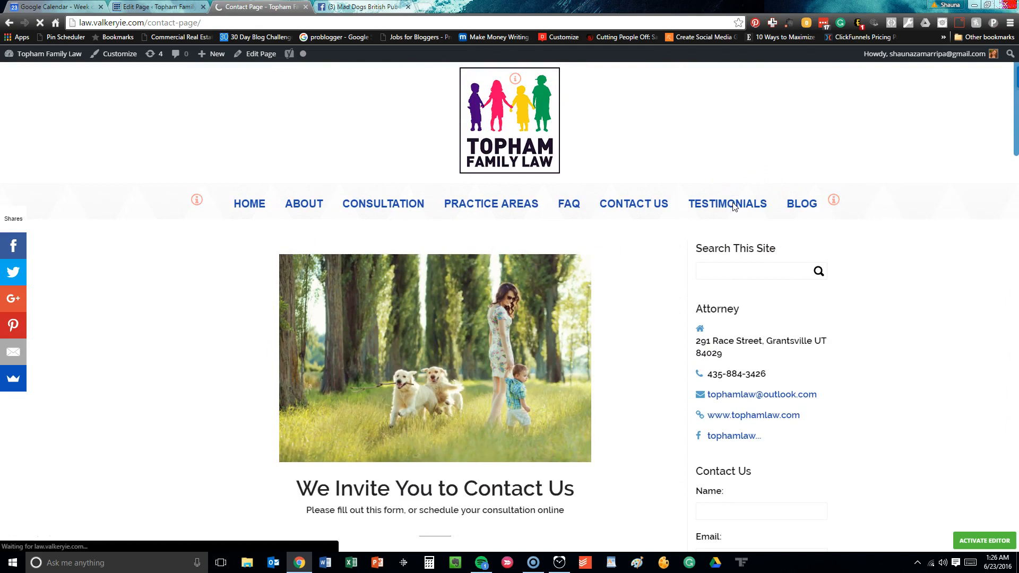
left_click(726, 203)
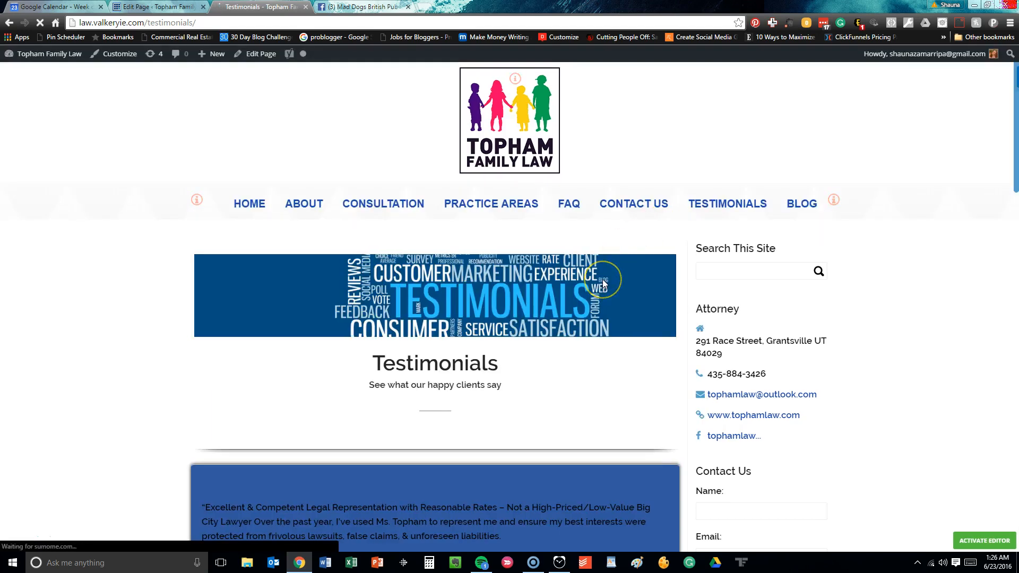
scroll("down", 3)
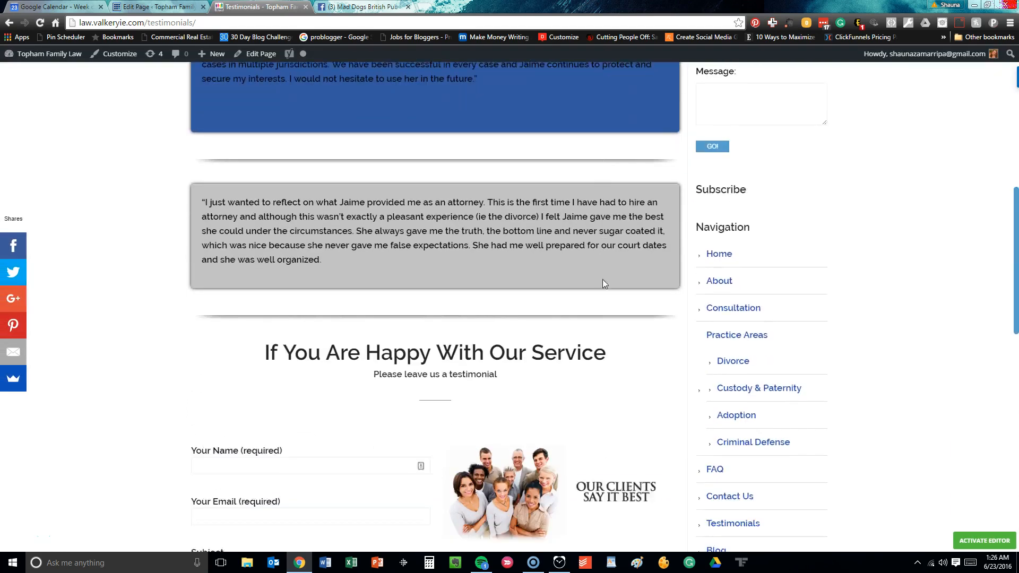
scroll("down", 3)
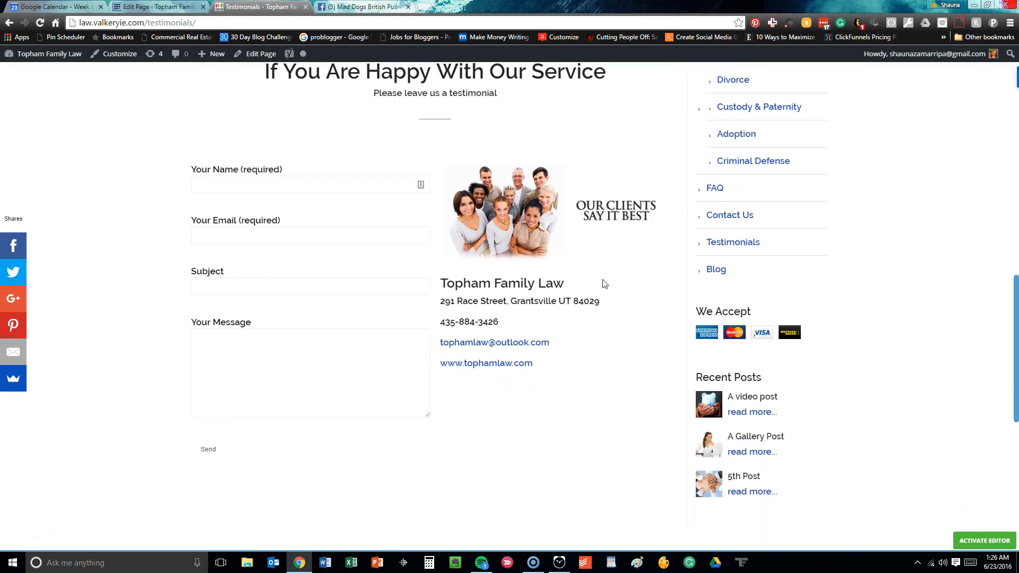
scroll("down", 3)
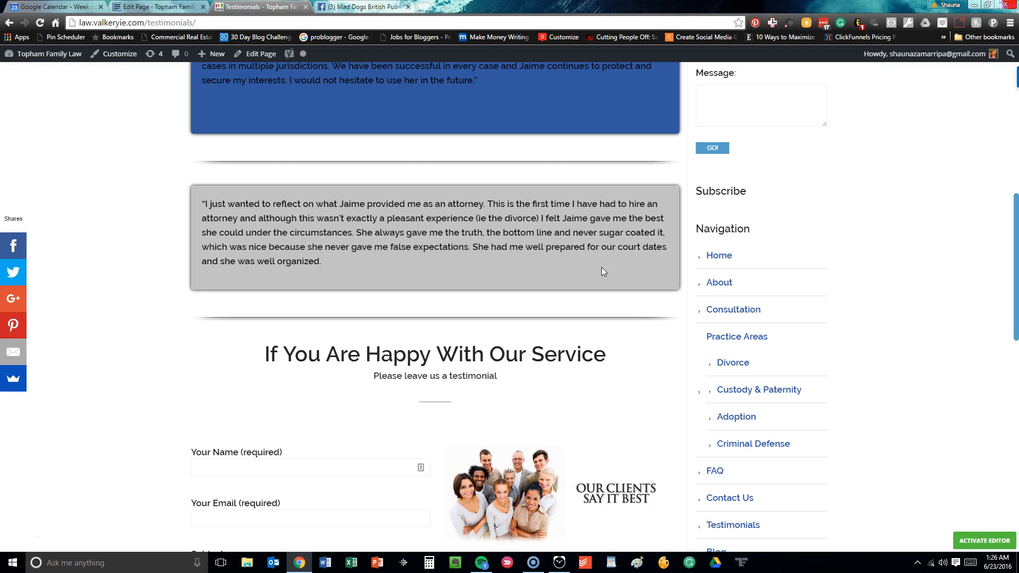
scroll("up", 3)
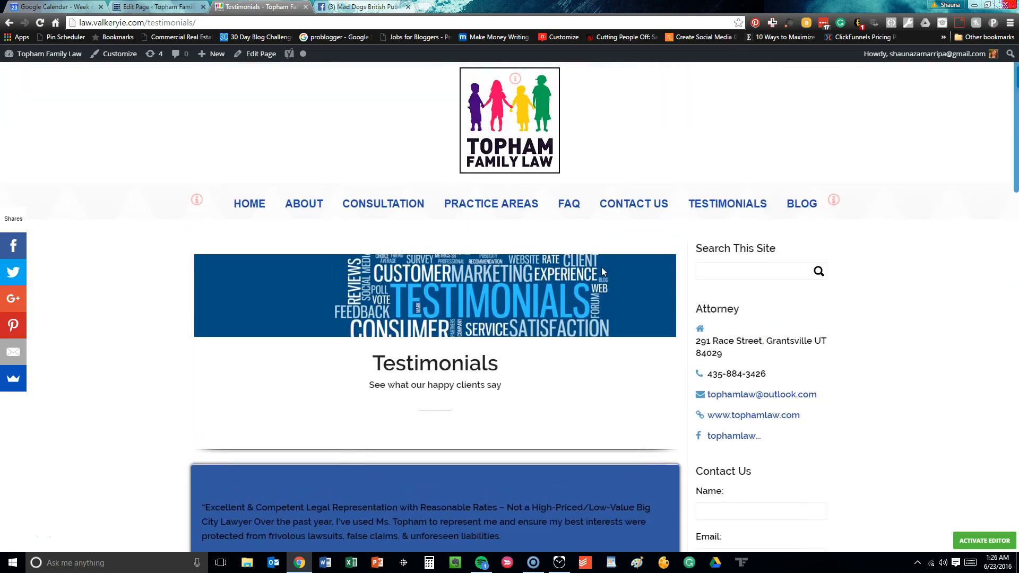
left_click(801, 203)
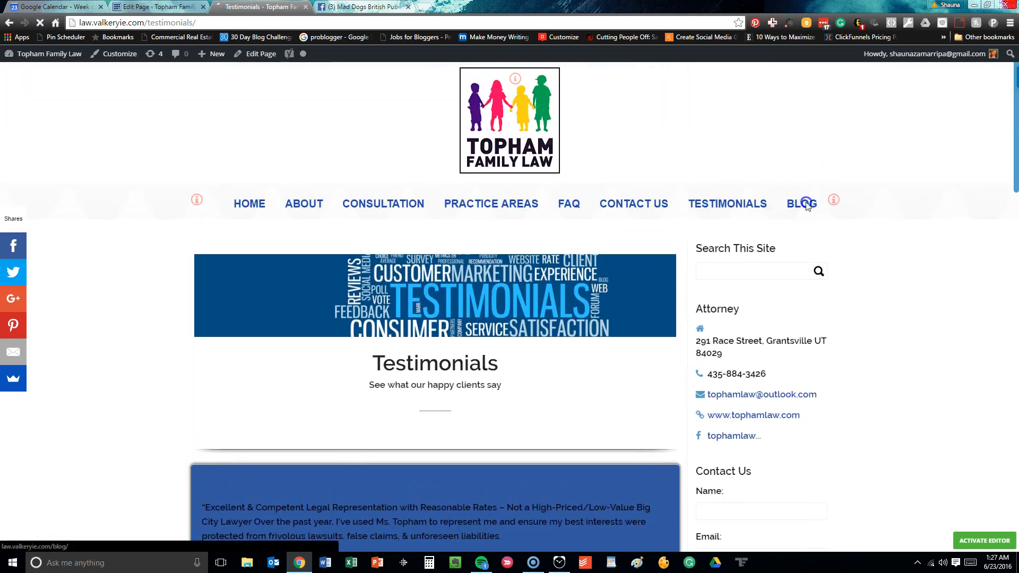
left_click(801, 203)
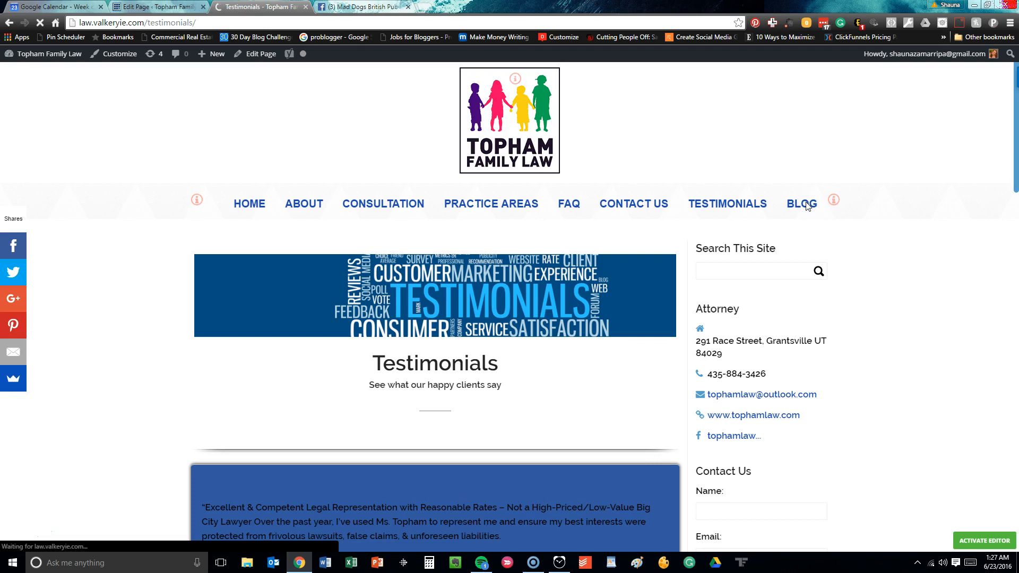
left_click(801, 204)
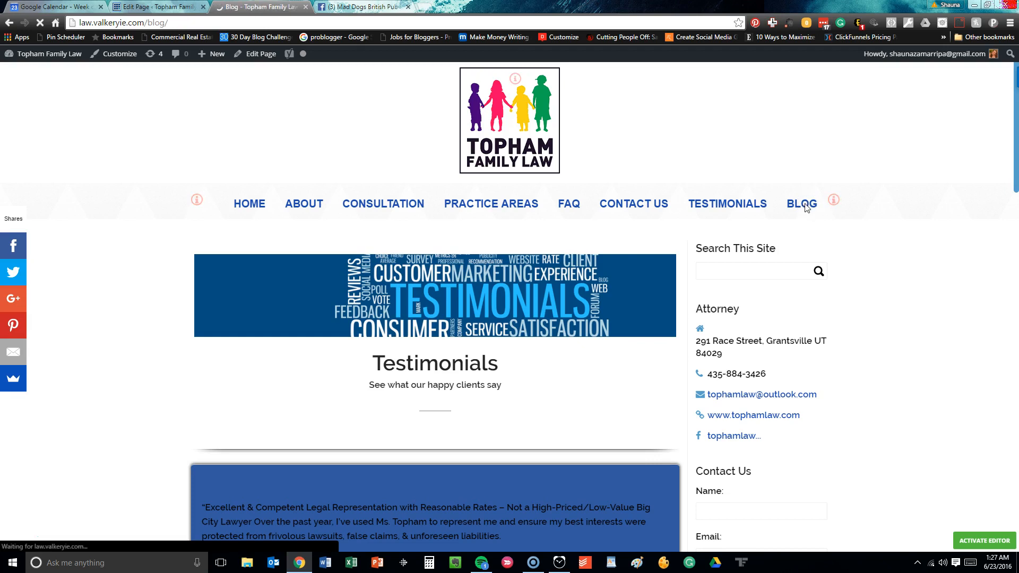
left_click(800, 203)
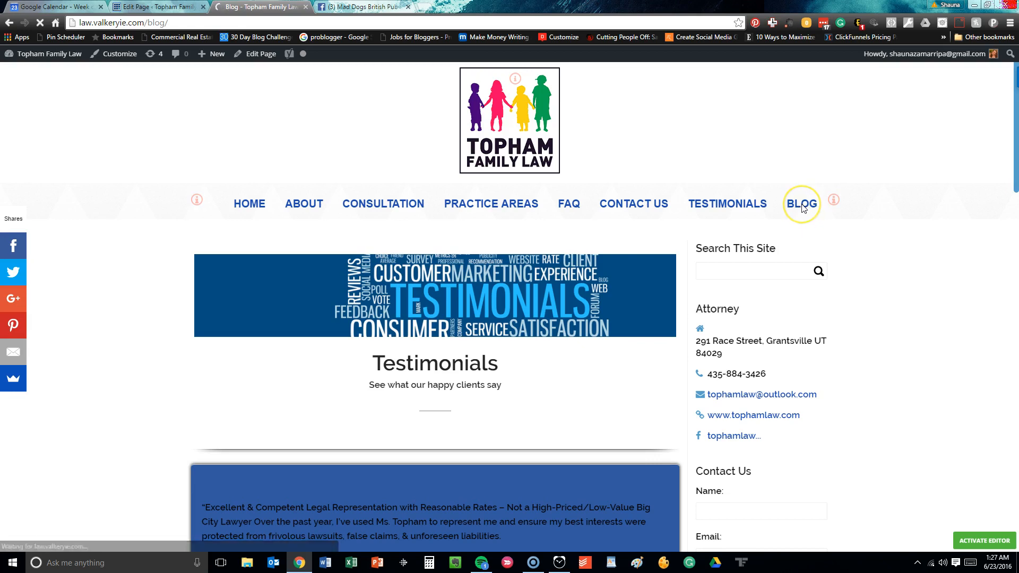
left_click(801, 204)
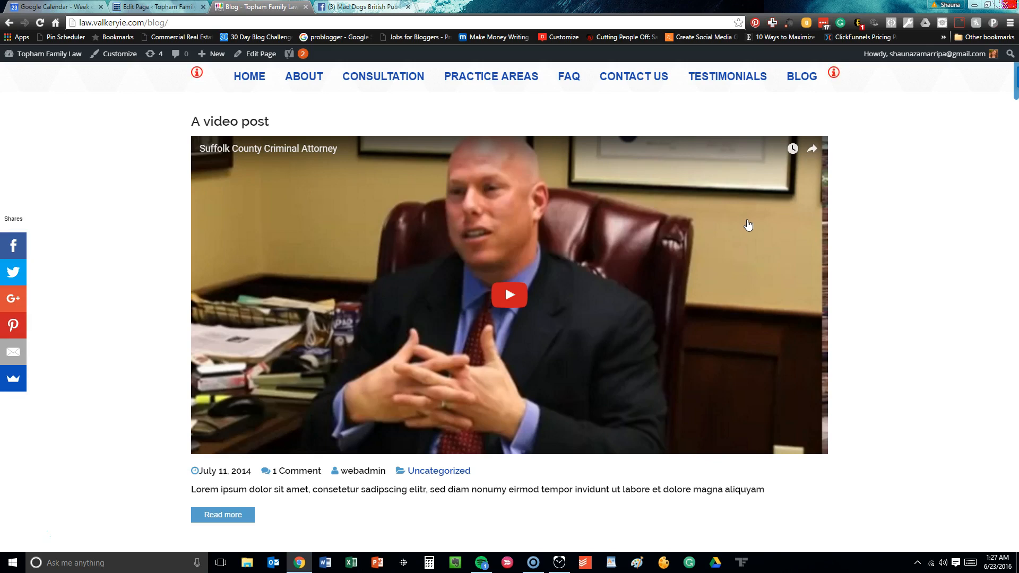
left_click(727, 76)
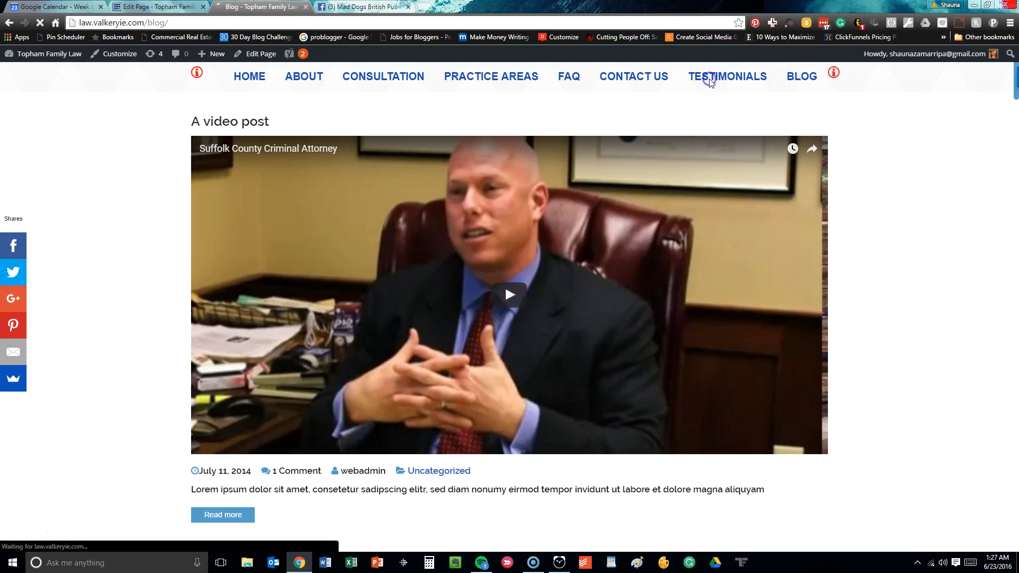
left_click(727, 76)
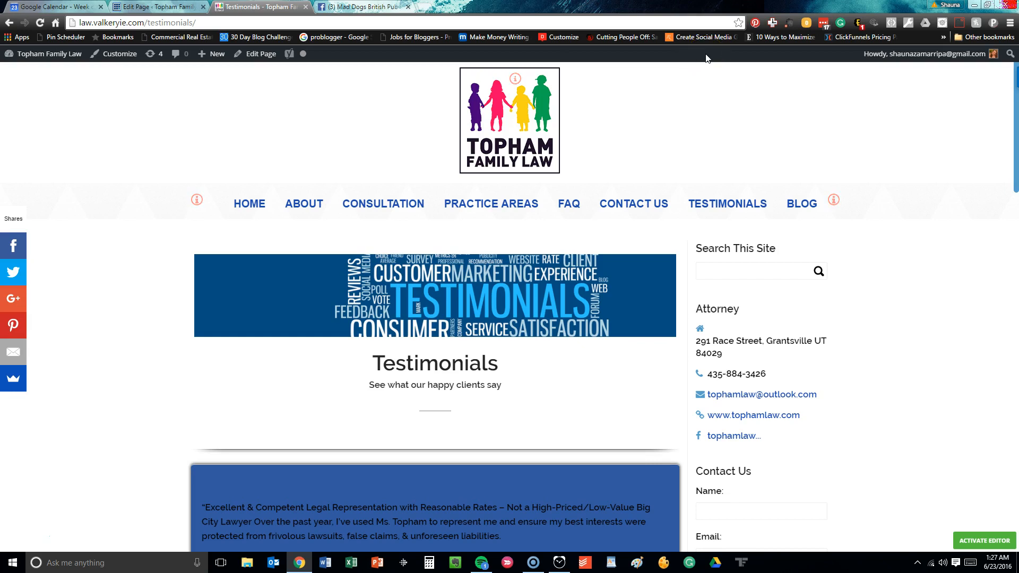
scroll("down", 3)
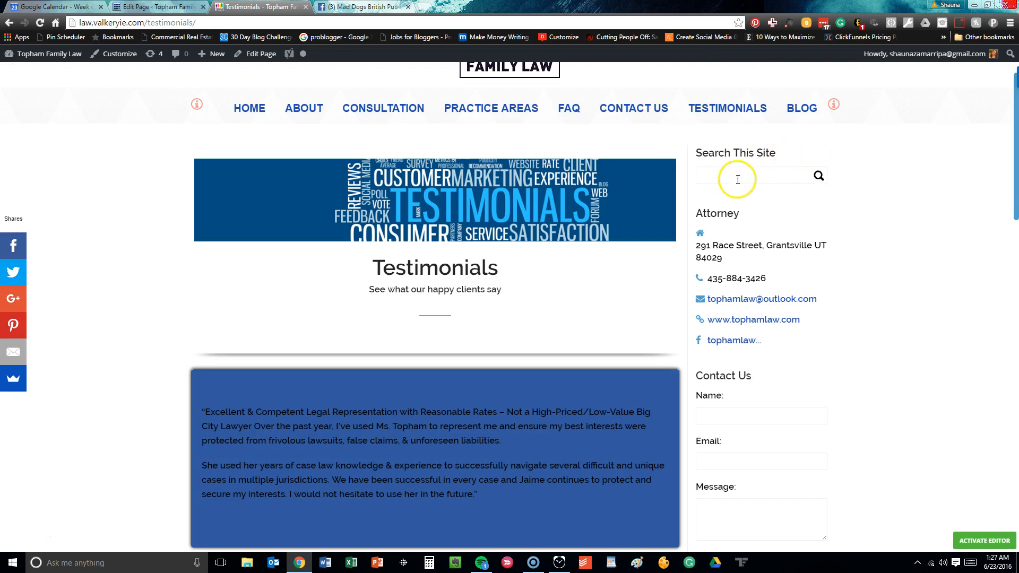
mouse_move(739, 164)
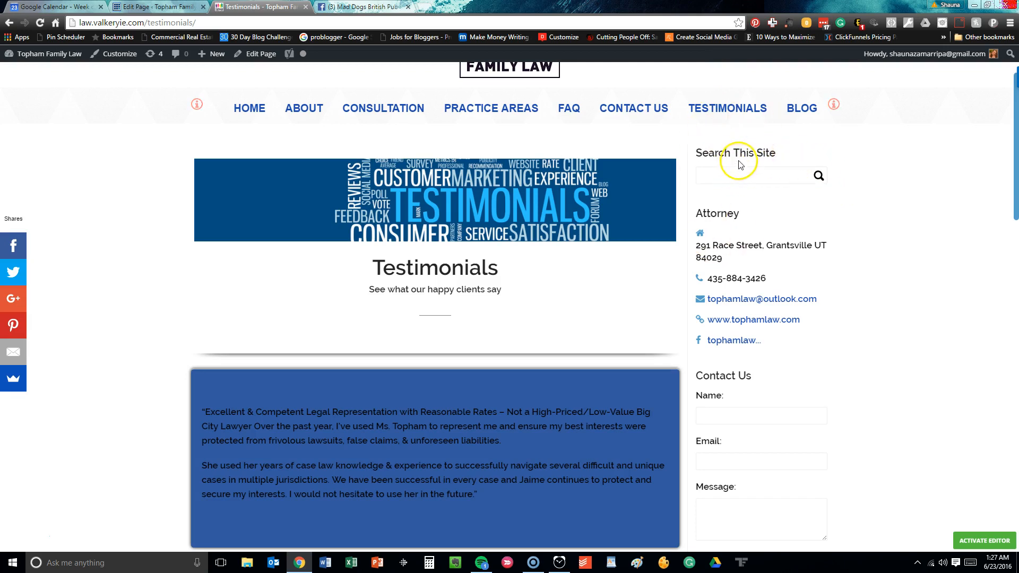
scroll("down", 3)
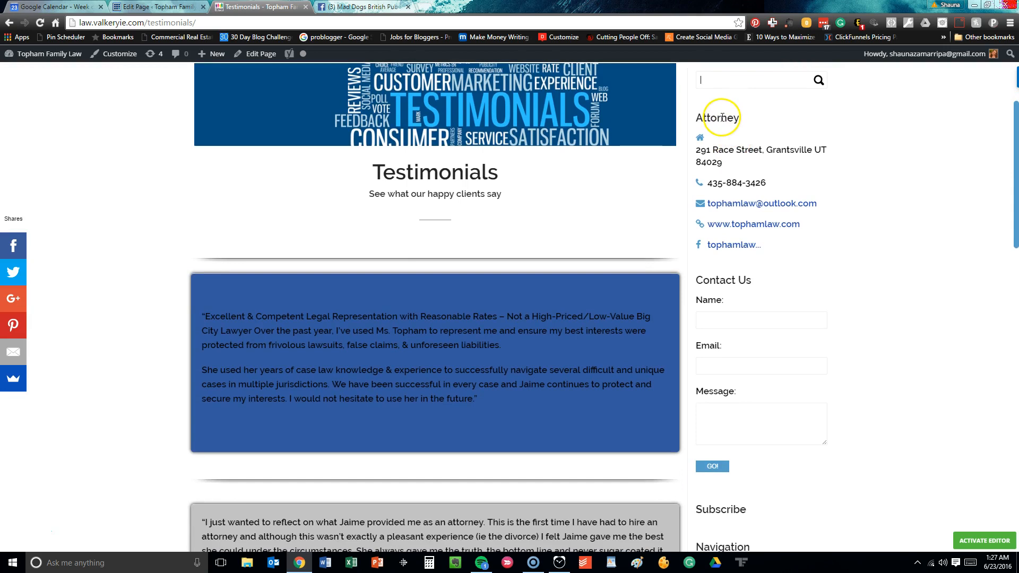
mouse_move(733, 246)
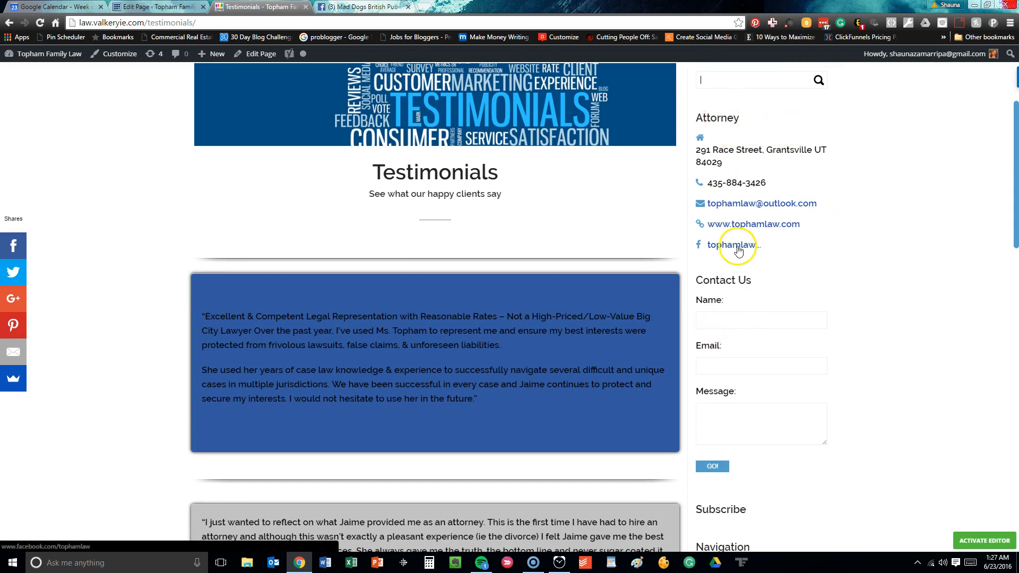
scroll("down", 3)
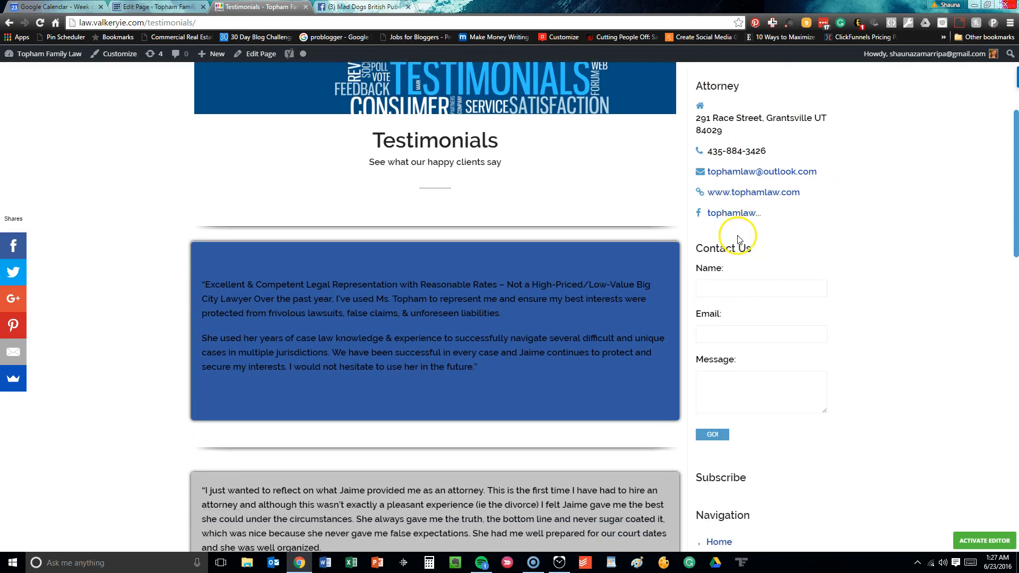
scroll("down", 3)
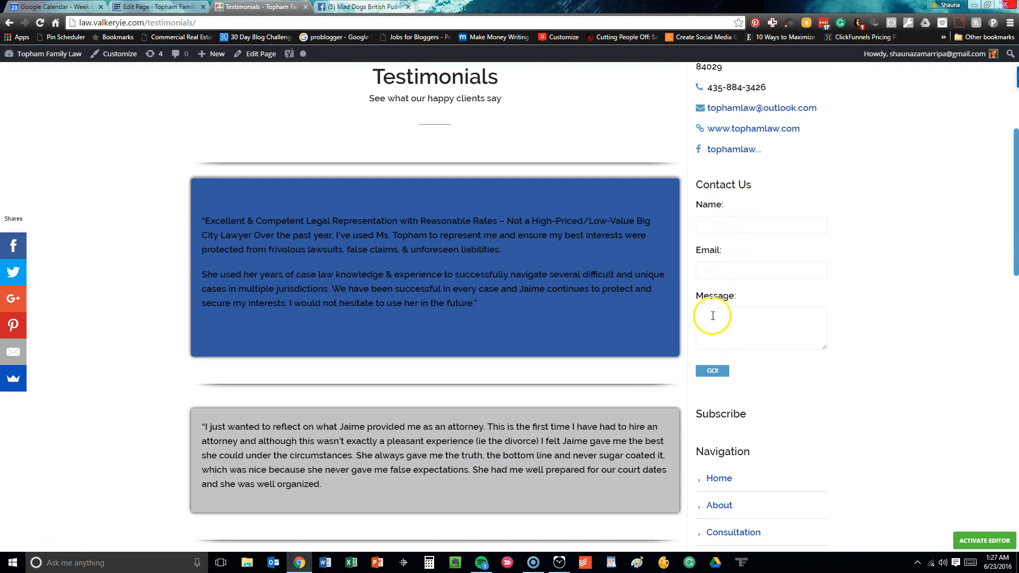
scroll("down", 3)
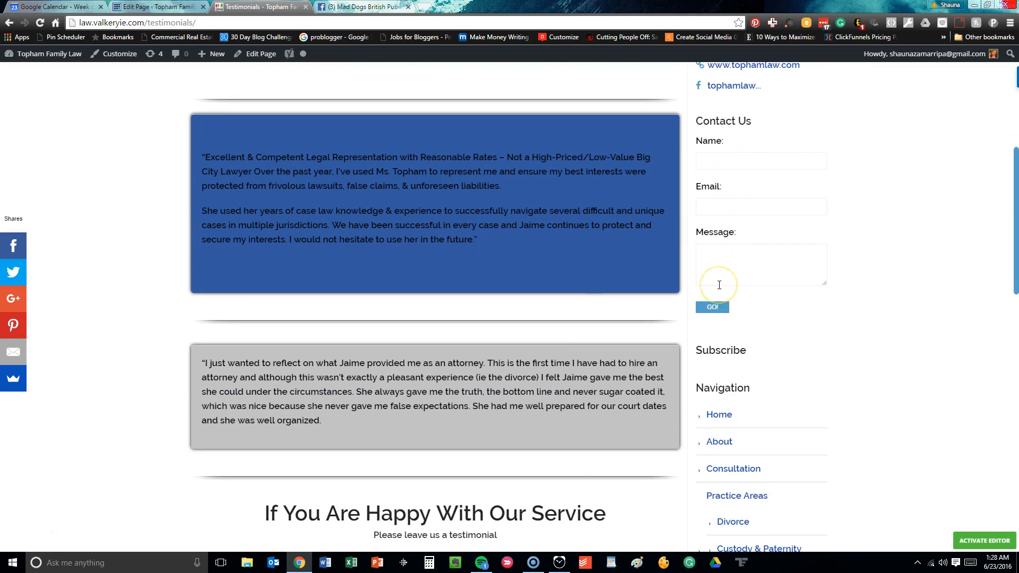
scroll("down", 3)
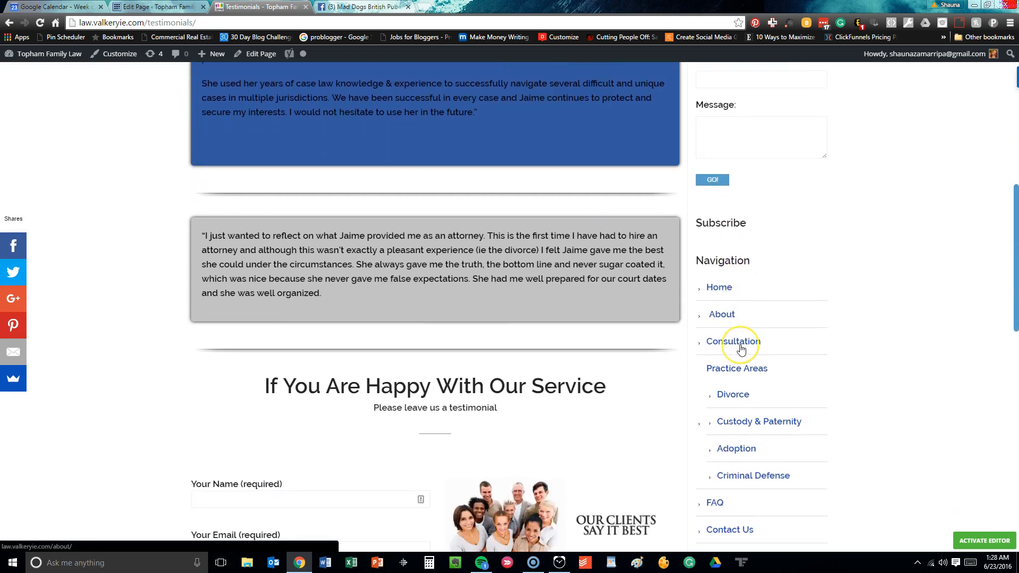
scroll("down", 3)
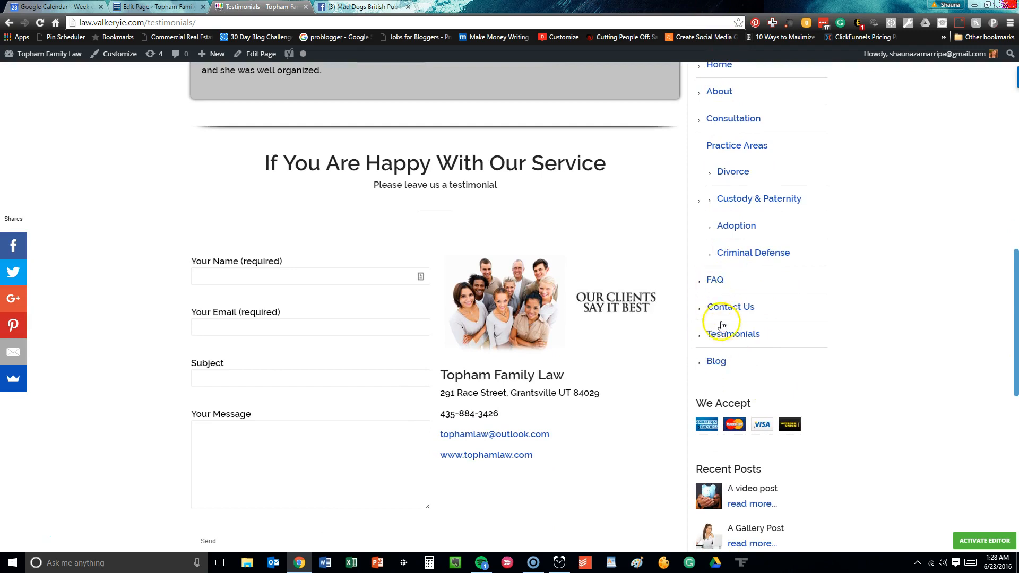
mouse_move(721, 323)
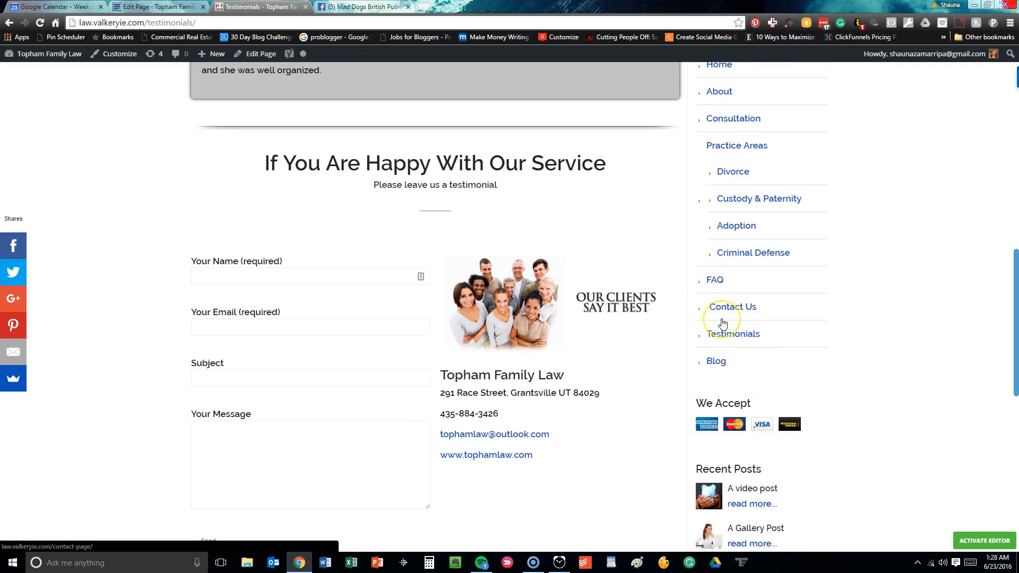
mouse_move(723, 323)
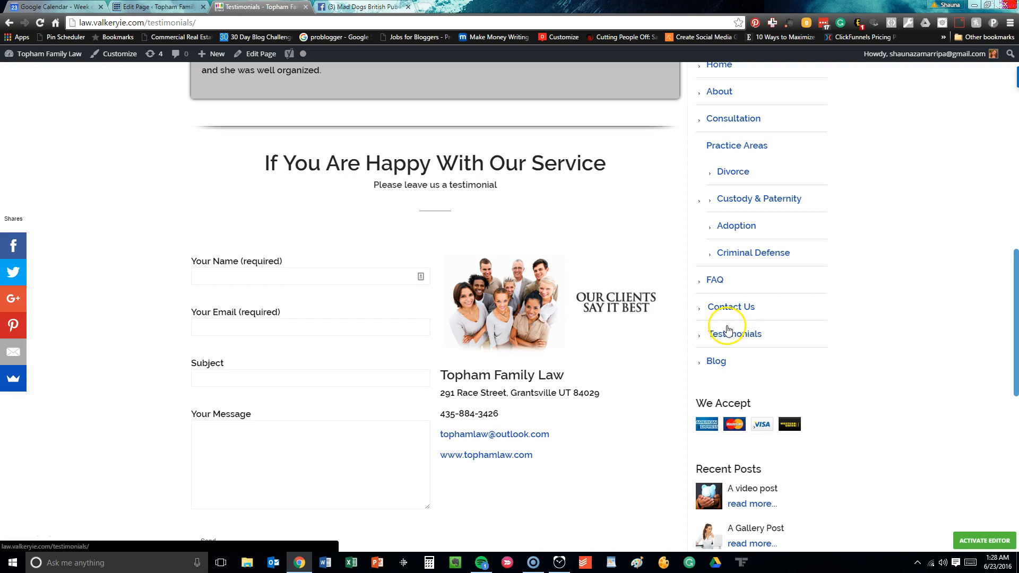
scroll("down", 3)
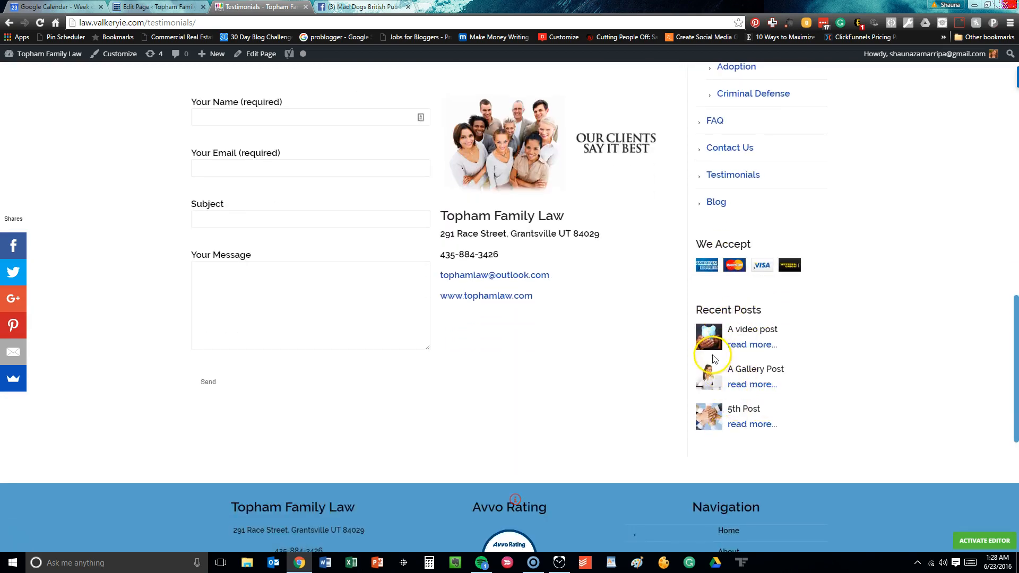
scroll("down", 3)
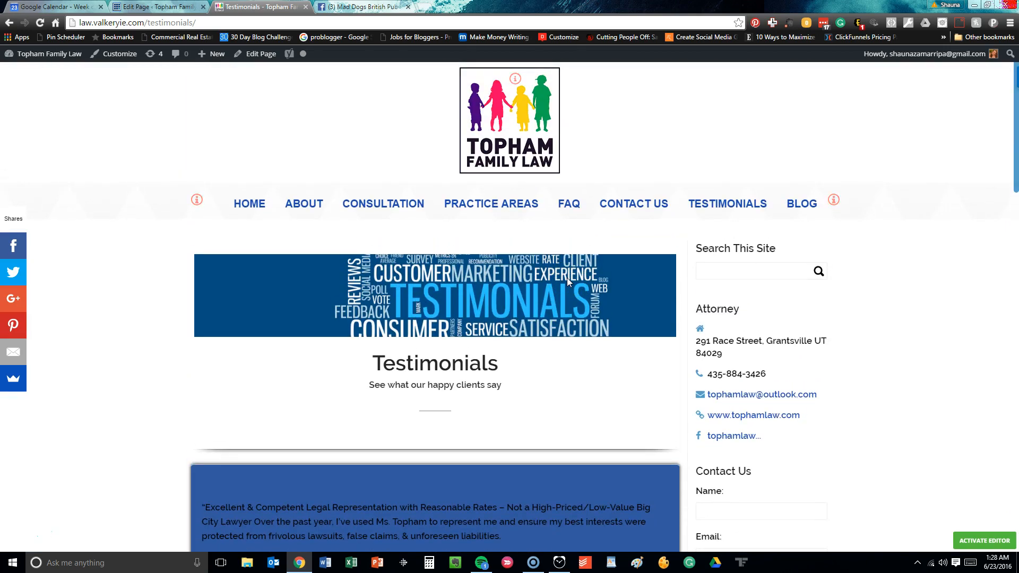
left_click(754, 271)
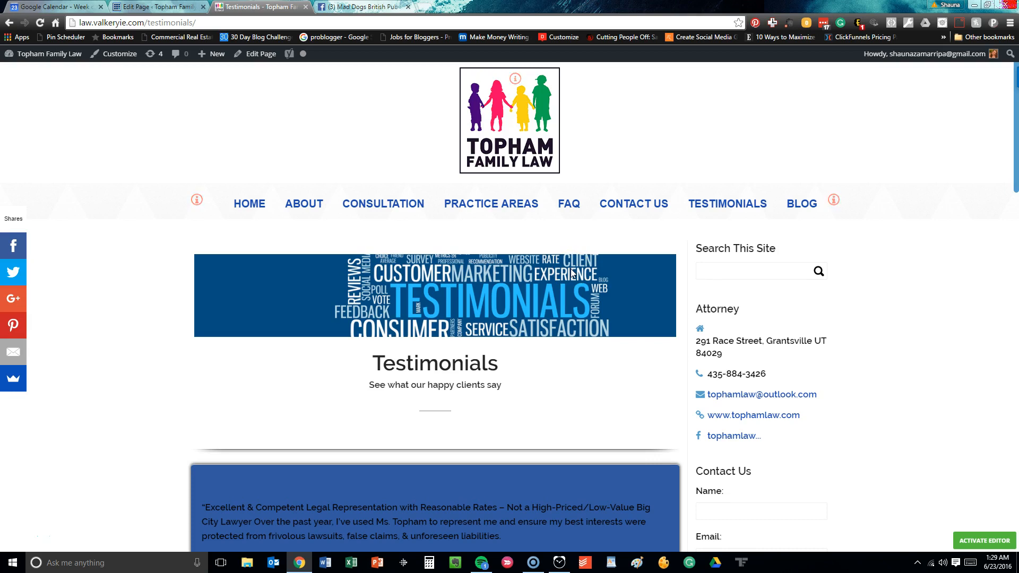
left_click(753, 271)
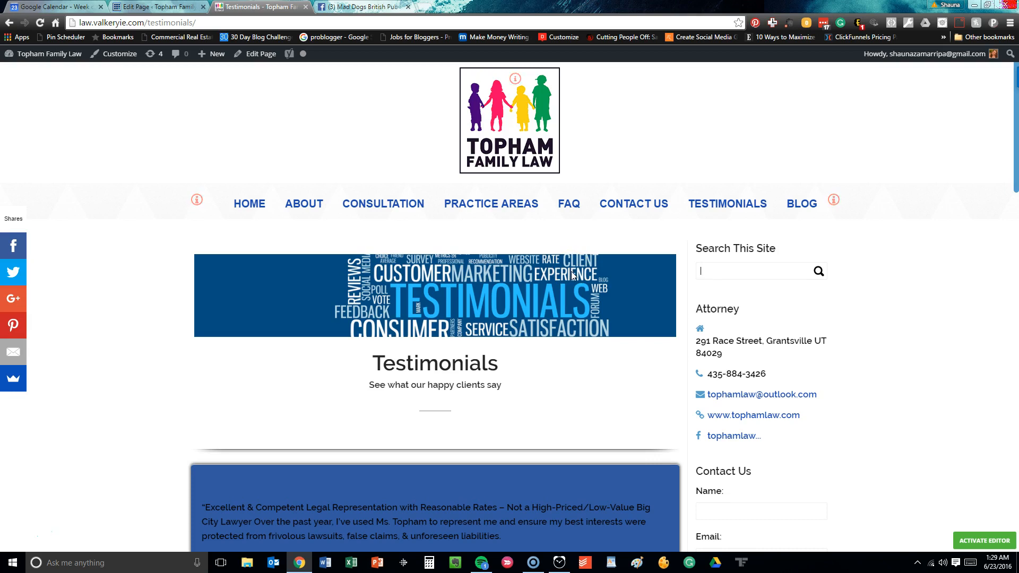